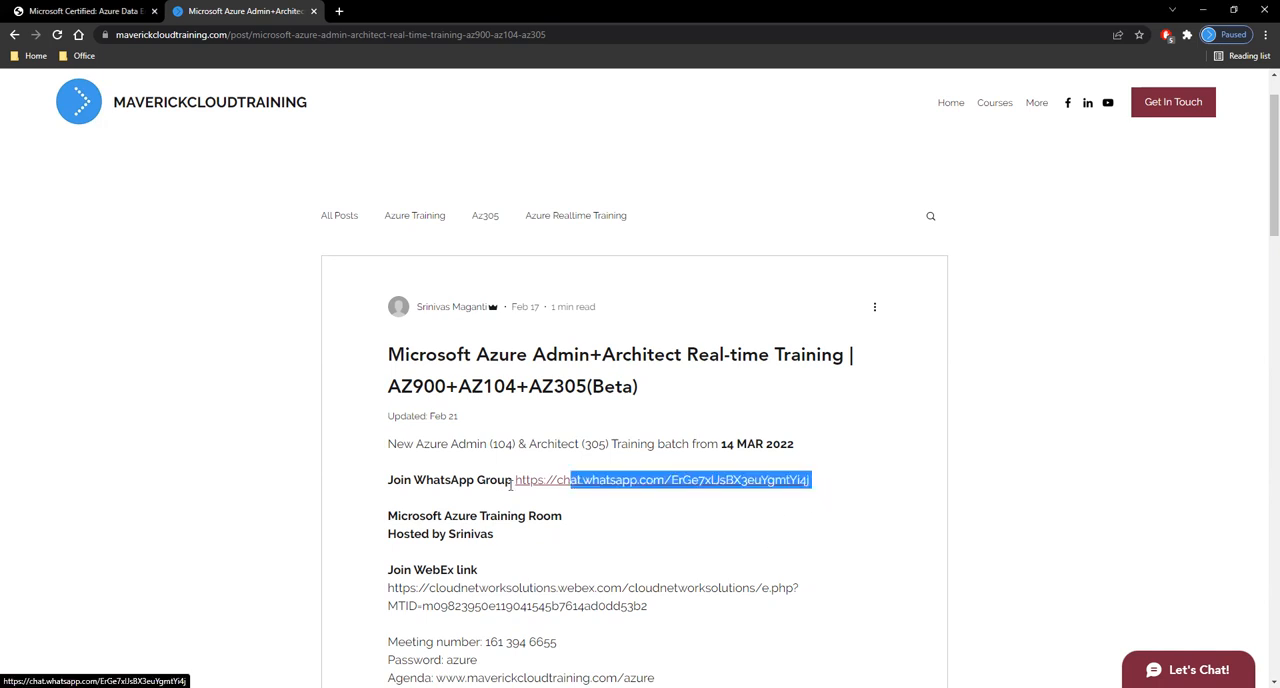
Read through the Azure training post, highlighting the class timings and course fee details
{"action": "scroll", "scroll_direction": "down", "scroll_amount": 3}
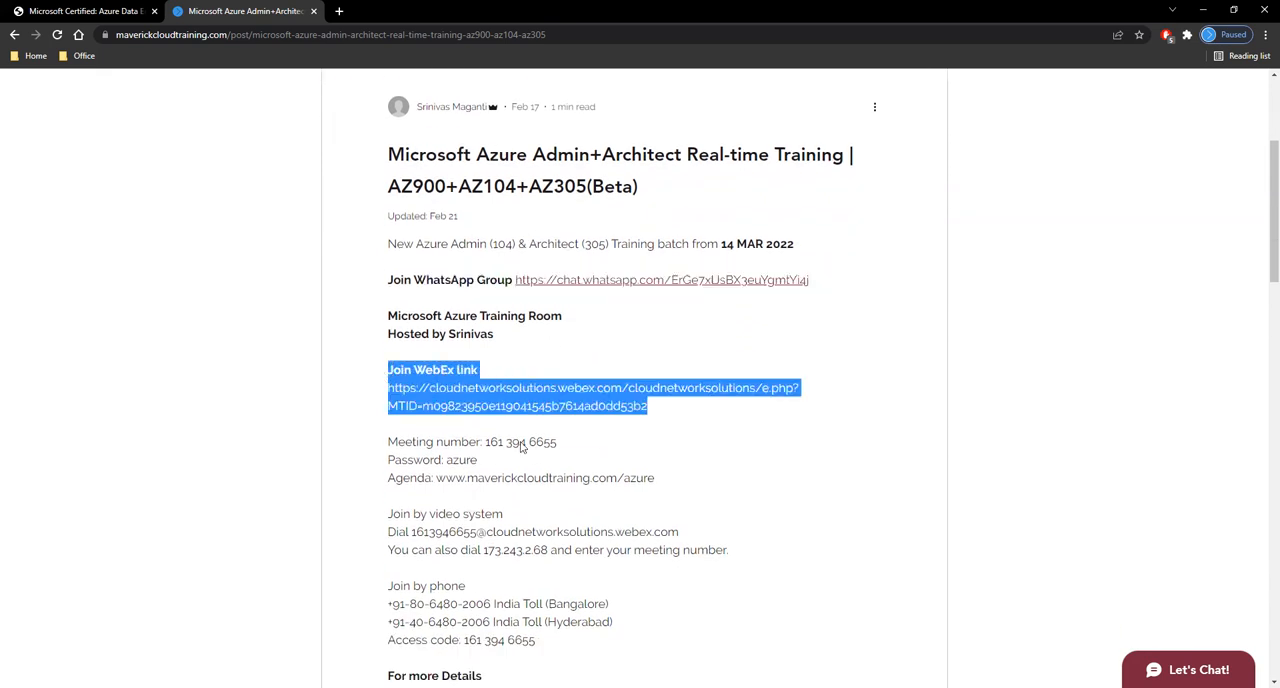
{"action": "mouse_move", "coordinate": [653, 492]}
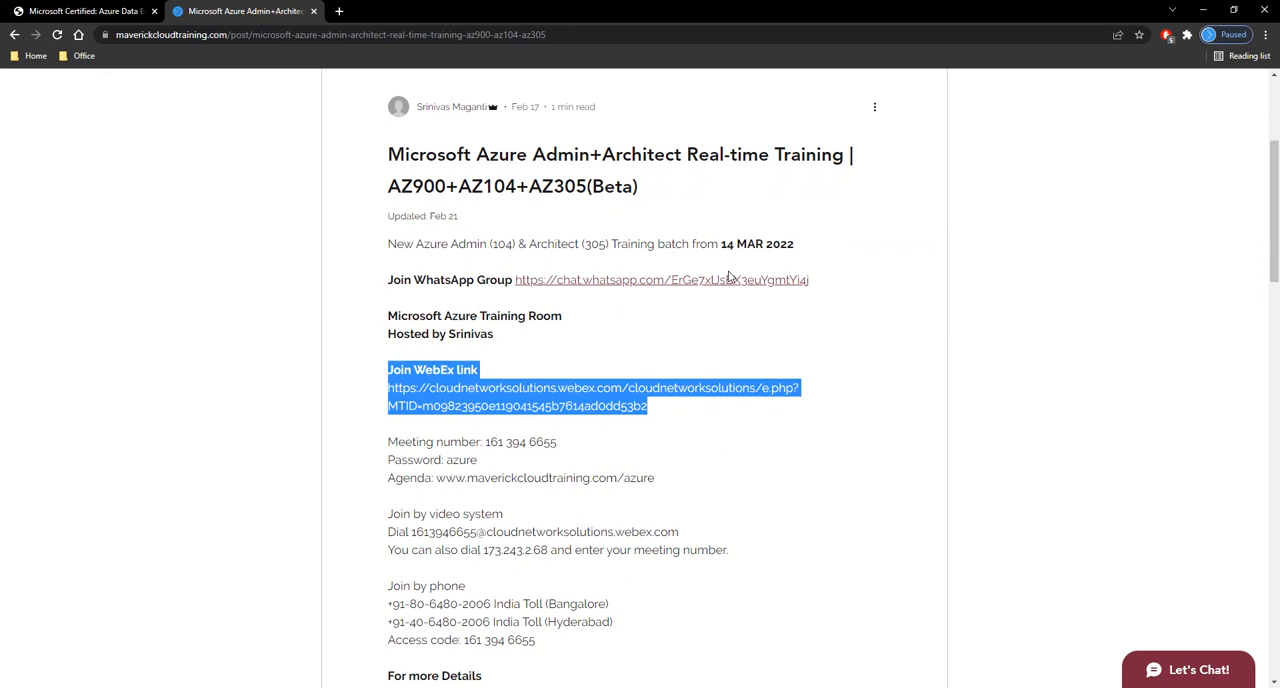
{"action": "scroll", "scroll_direction": "down", "scroll_amount": 3}
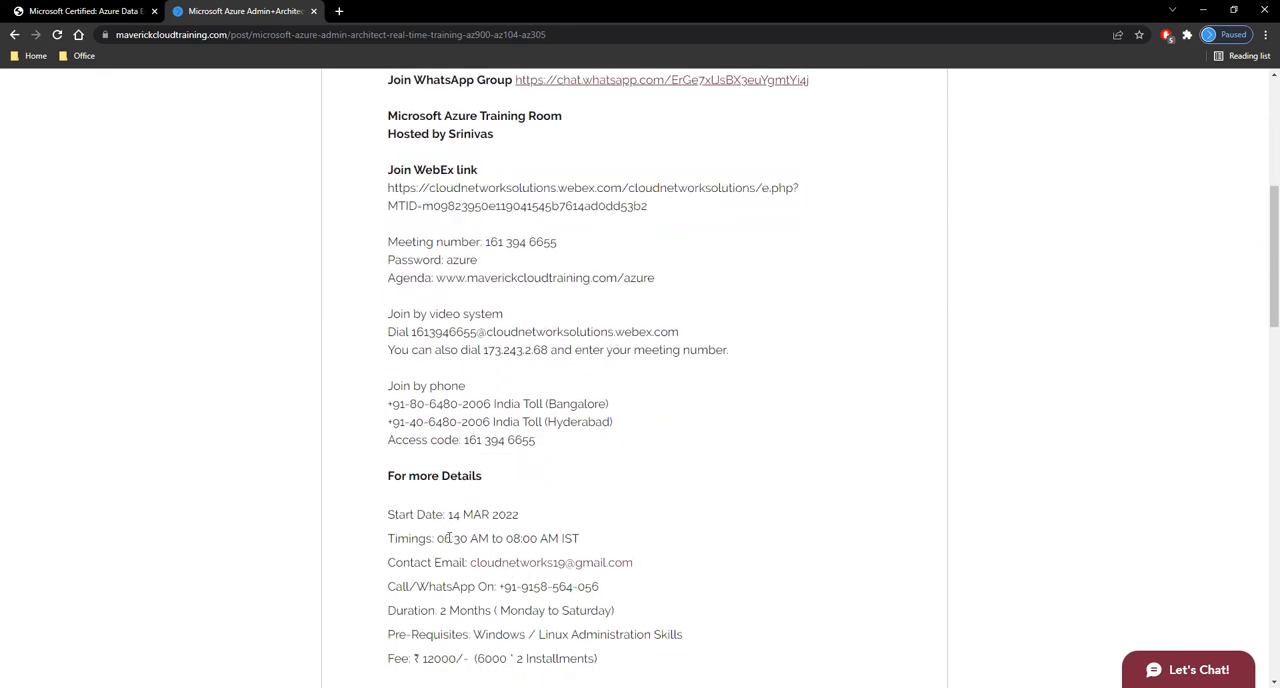
{"action": "left_click_drag", "start_coordinate": [446, 538], "coordinate": [579, 538]}
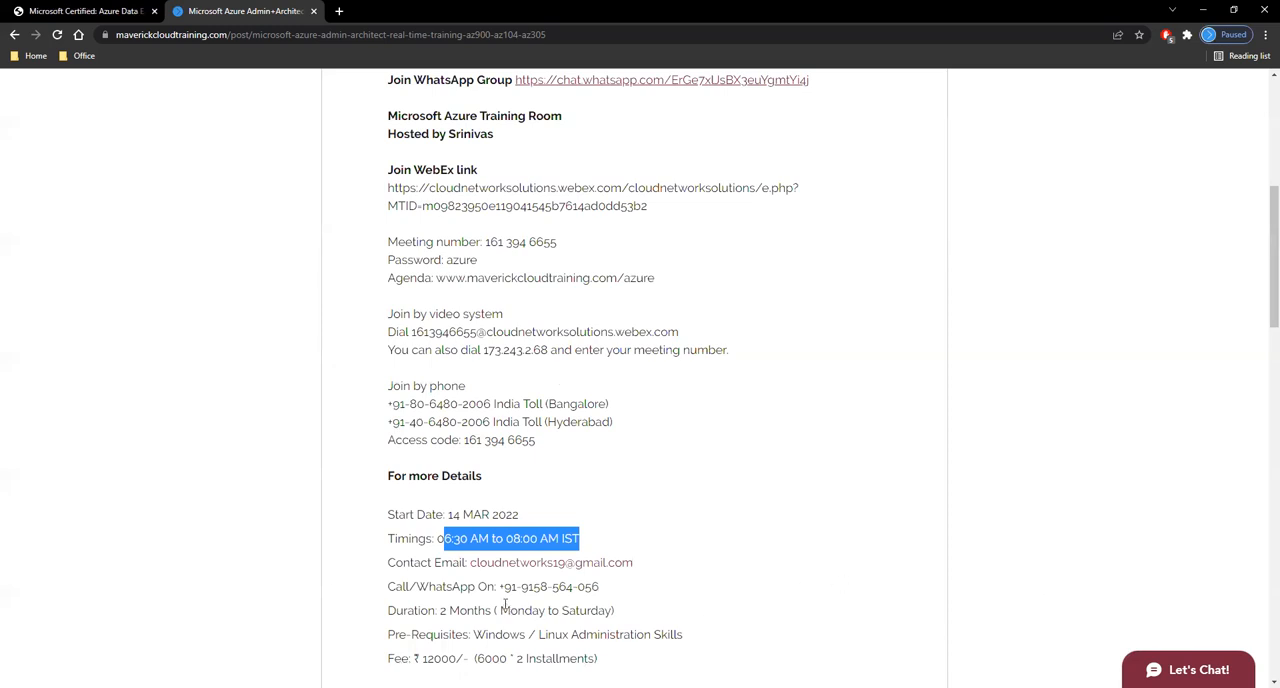
{"action": "double_click", "coordinate": [556, 610]}
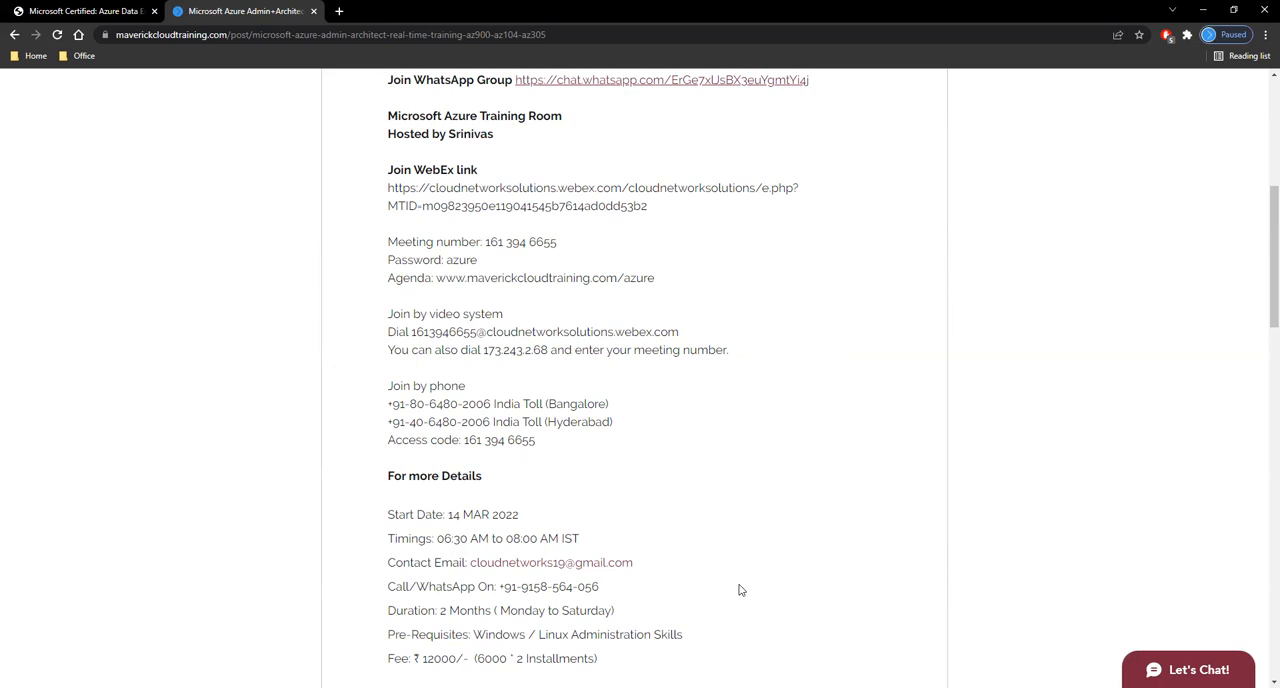
{"action": "mouse_move", "coordinate": [740, 588]}
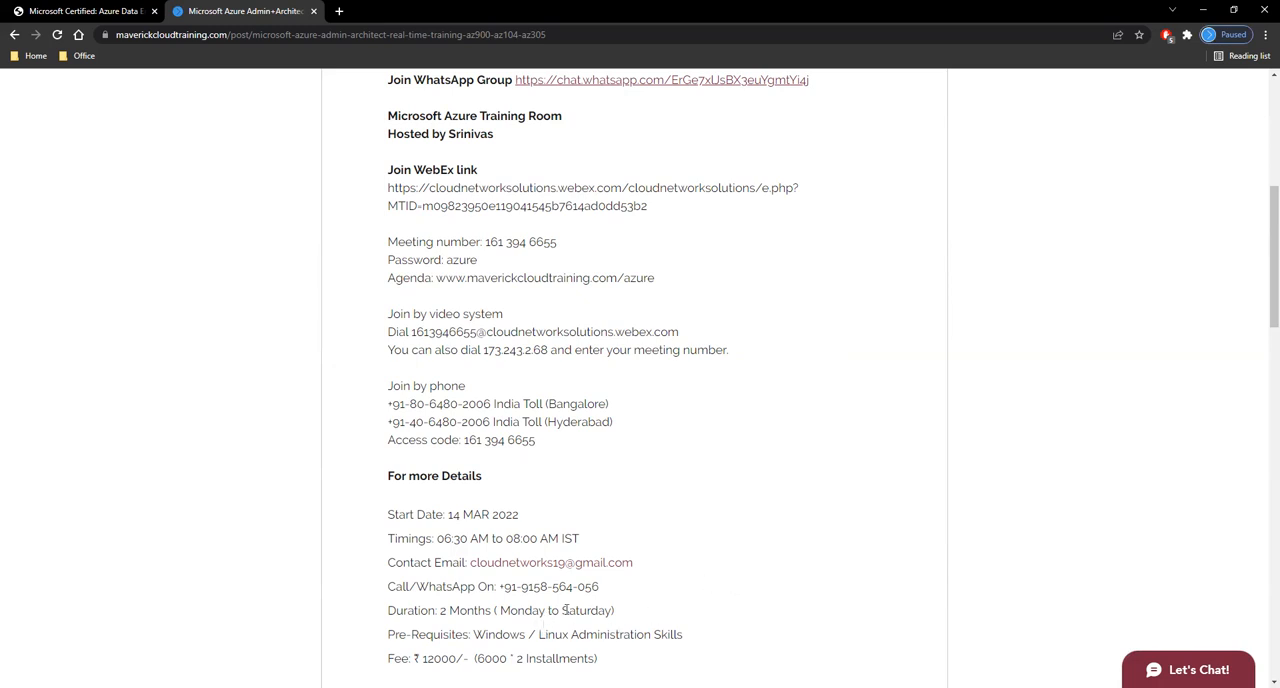
{"action": "scroll", "scroll_direction": "up", "scroll_amount": 3}
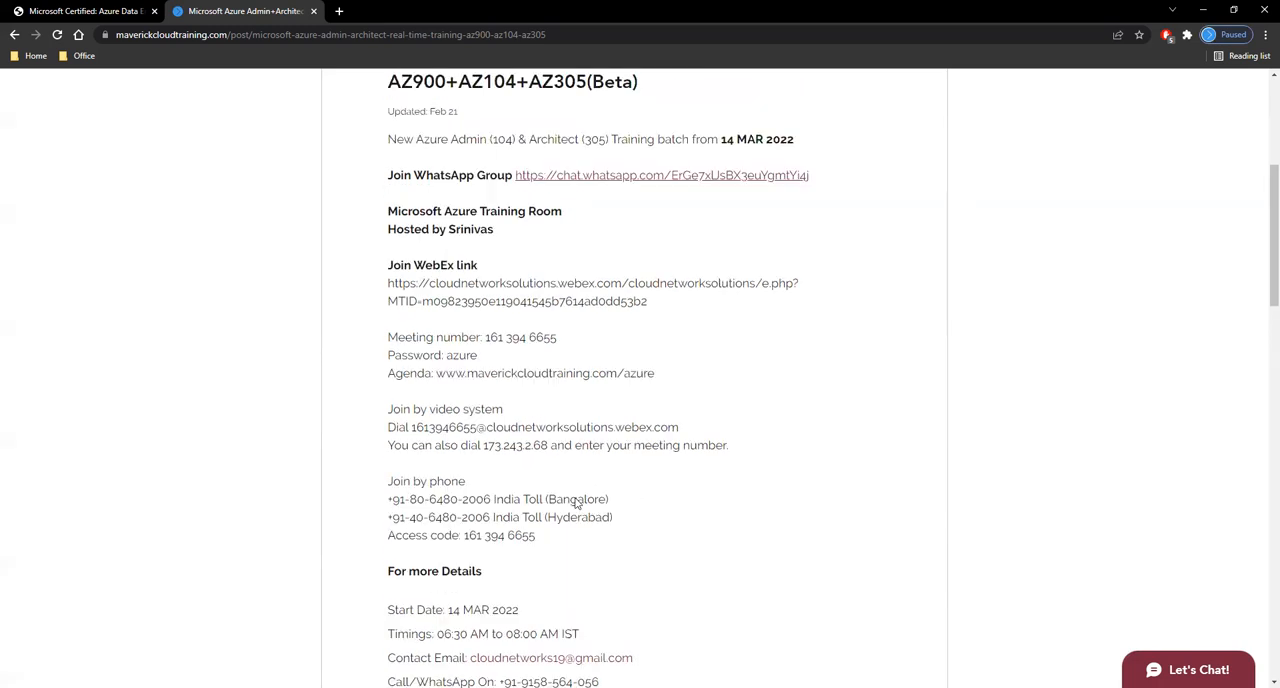
{"action": "scroll", "scroll_direction": "down", "scroll_amount": 3}
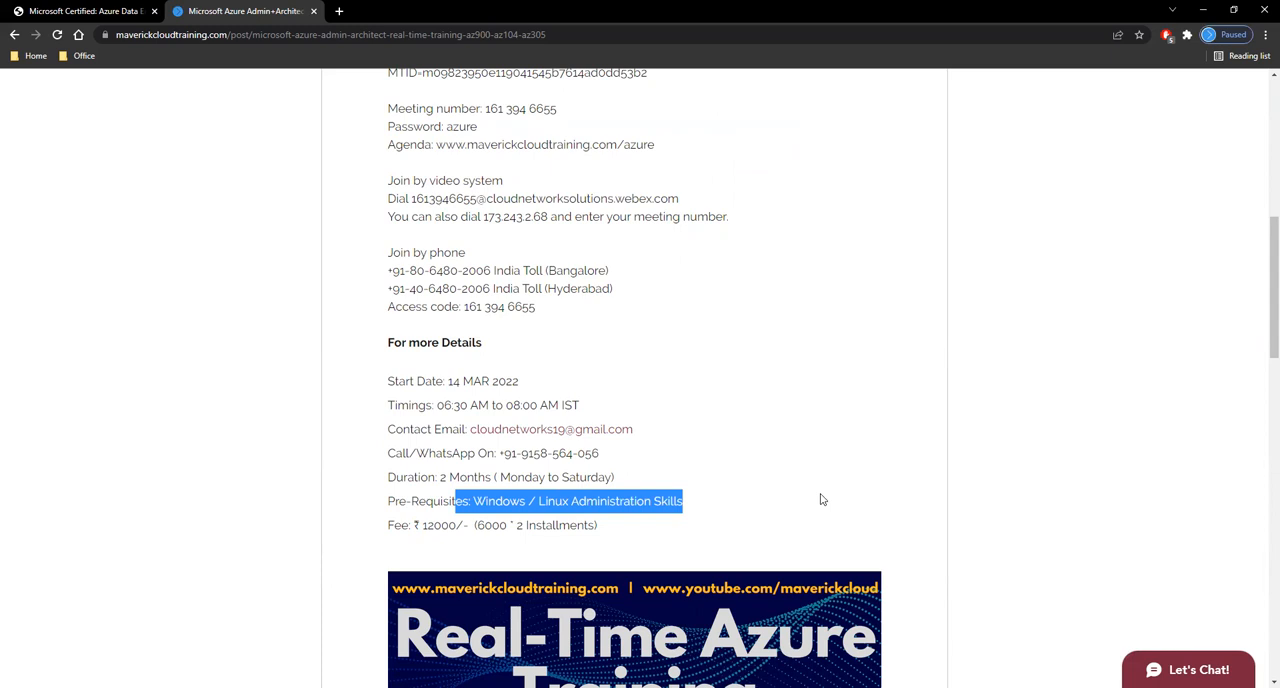
{"action": "scroll", "scroll_direction": "down", "scroll_amount": 3}
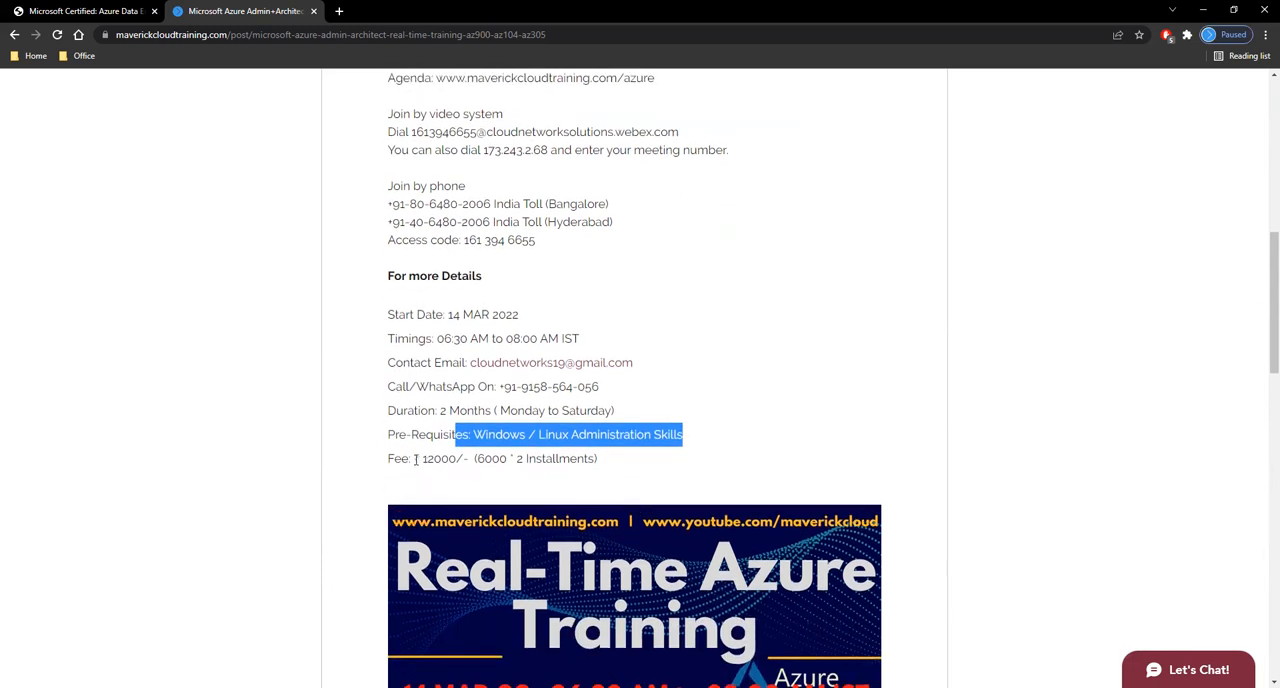
{"action": "left_click_drag", "start_coordinate": [460, 434], "coordinate": [597, 458]}
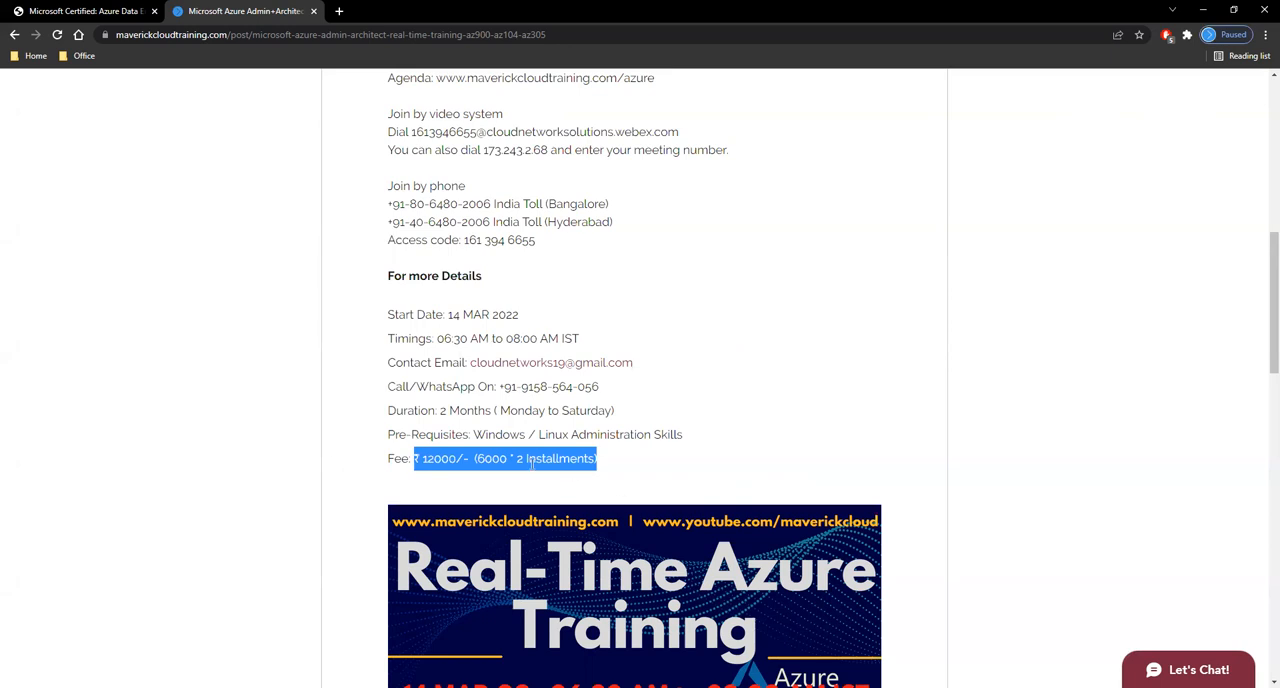
Reach the end of the post and follow the youtube.com/c/MaverickCloud Subscribe link
{"action": "scroll", "scroll_direction": "down", "scroll_amount": 3}
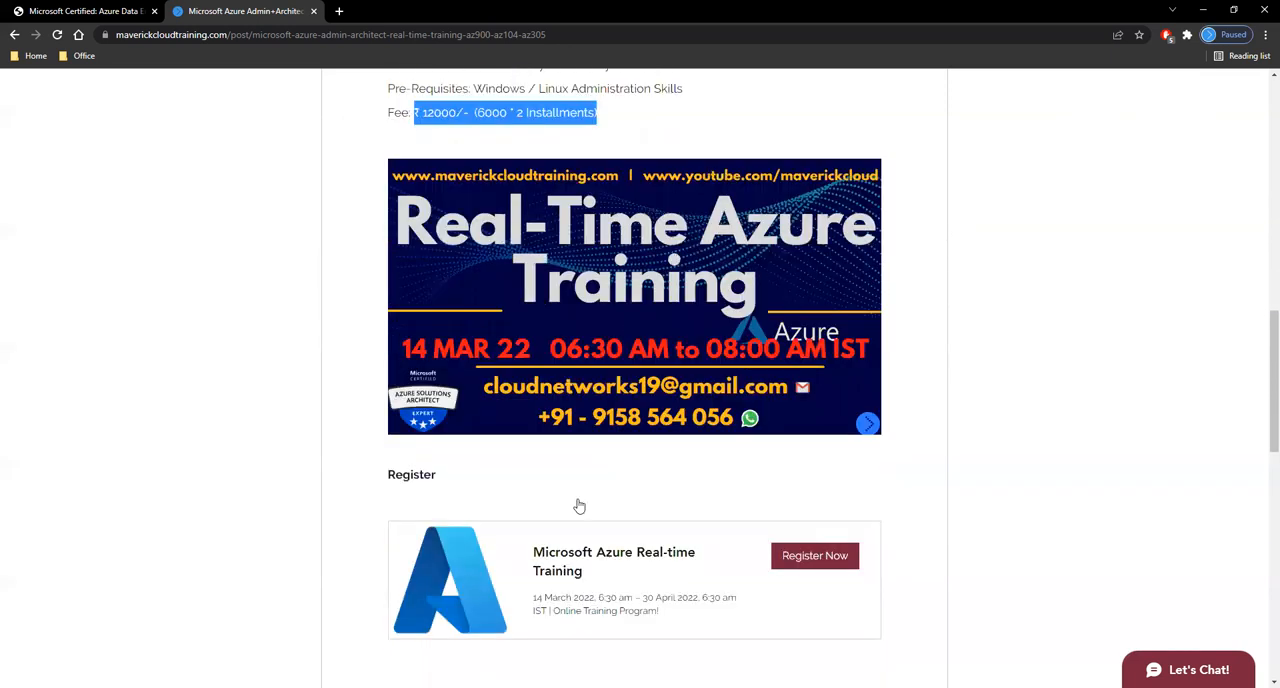
{"action": "scroll", "scroll_direction": "down", "scroll_amount": 3}
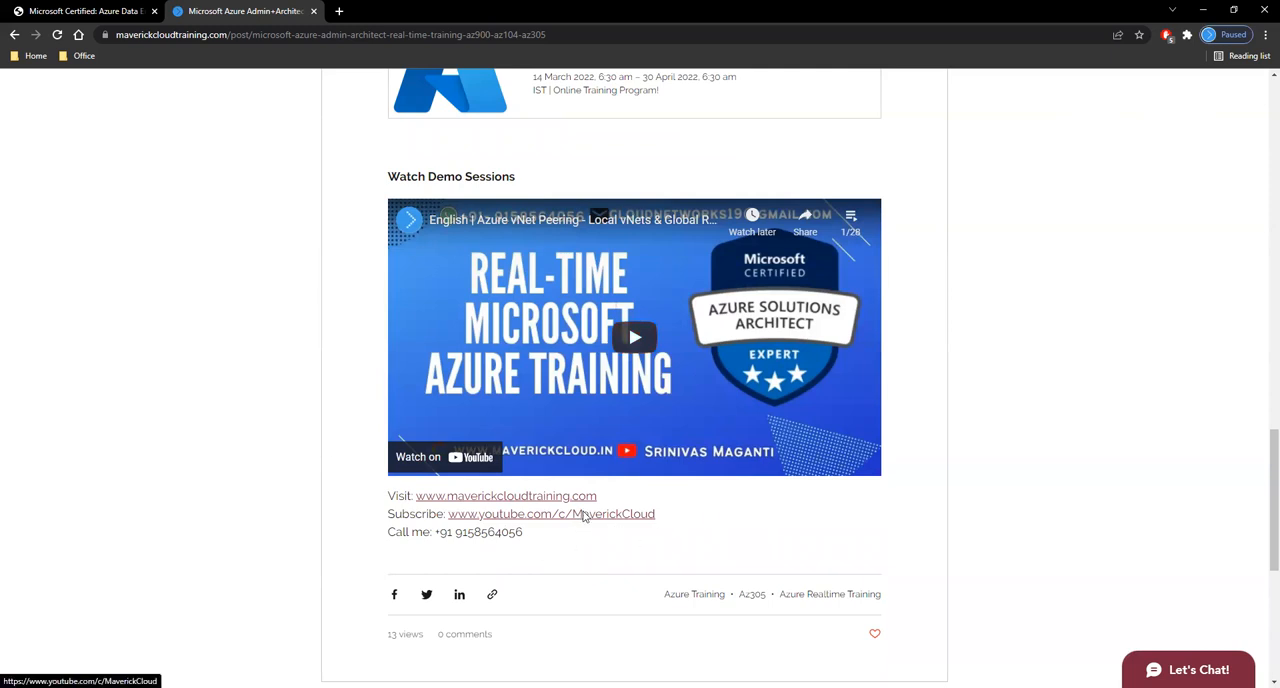
{"action": "left_click", "coordinate": [551, 513]}
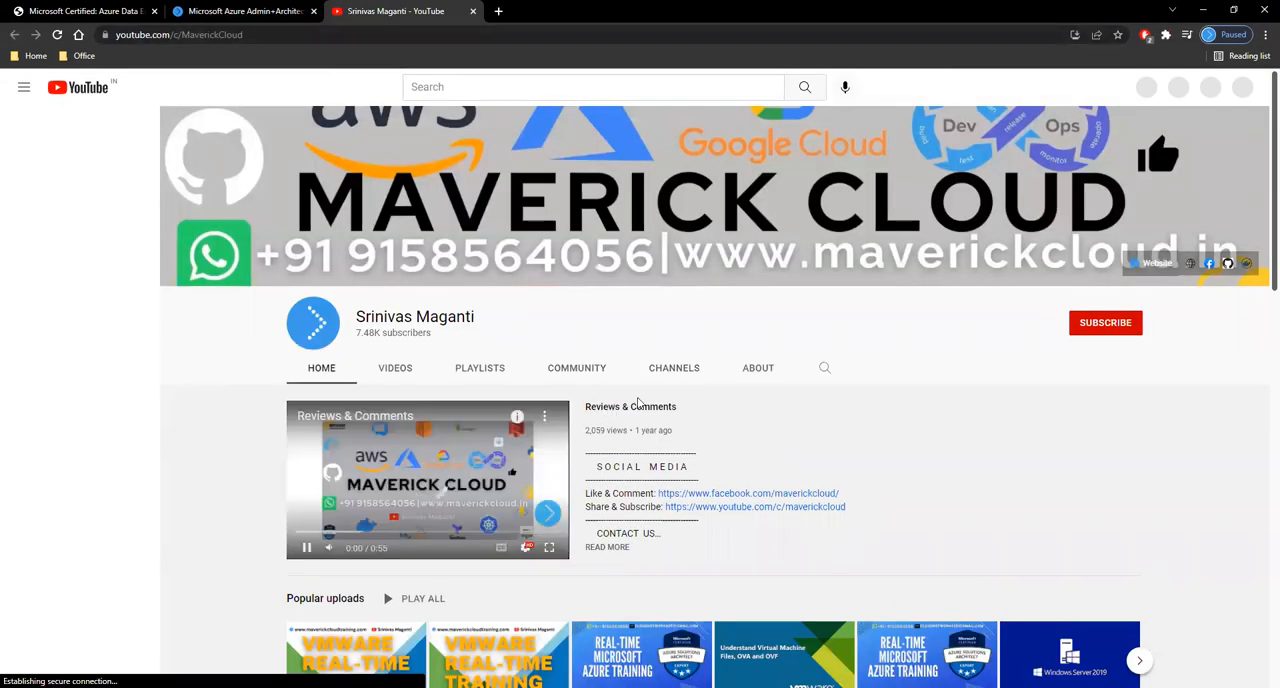
Browse the MaverickCloud channel's full list of uploaded videos
{"action": "scroll", "scroll_direction": "down", "scroll_amount": 3}
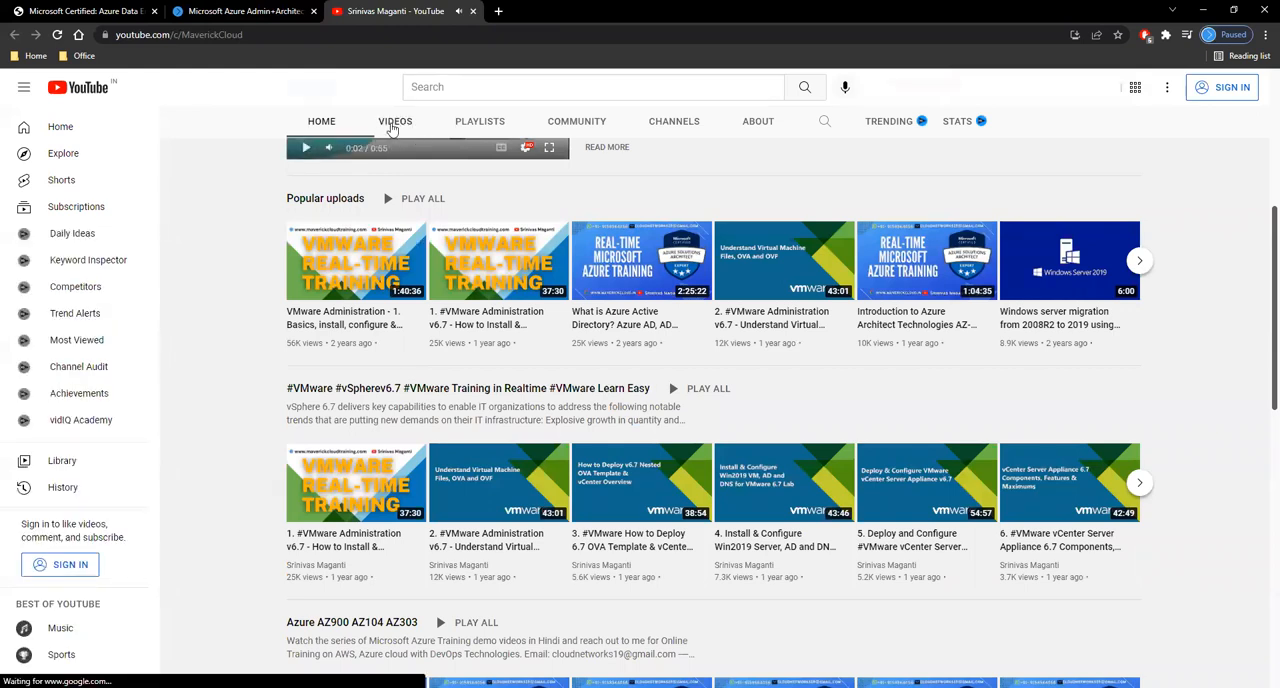
{"action": "left_click", "coordinate": [395, 121]}
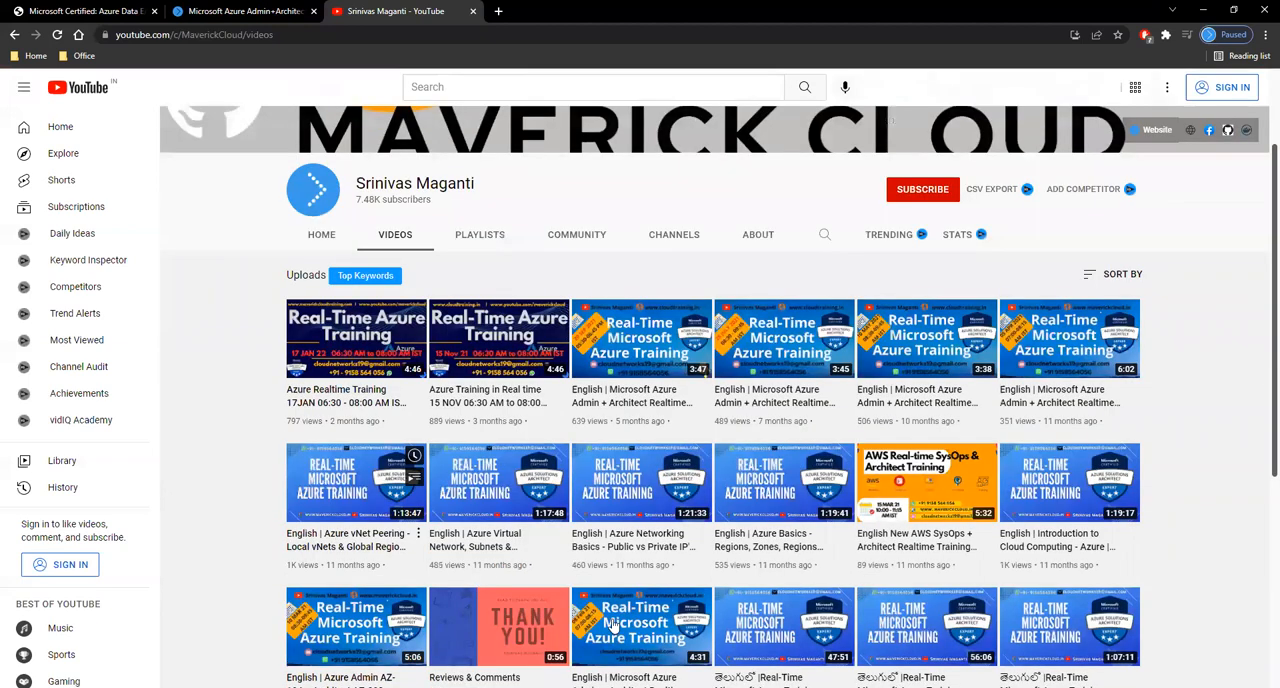
{"action": "scroll", "scroll_direction": "down", "scroll_amount": 3}
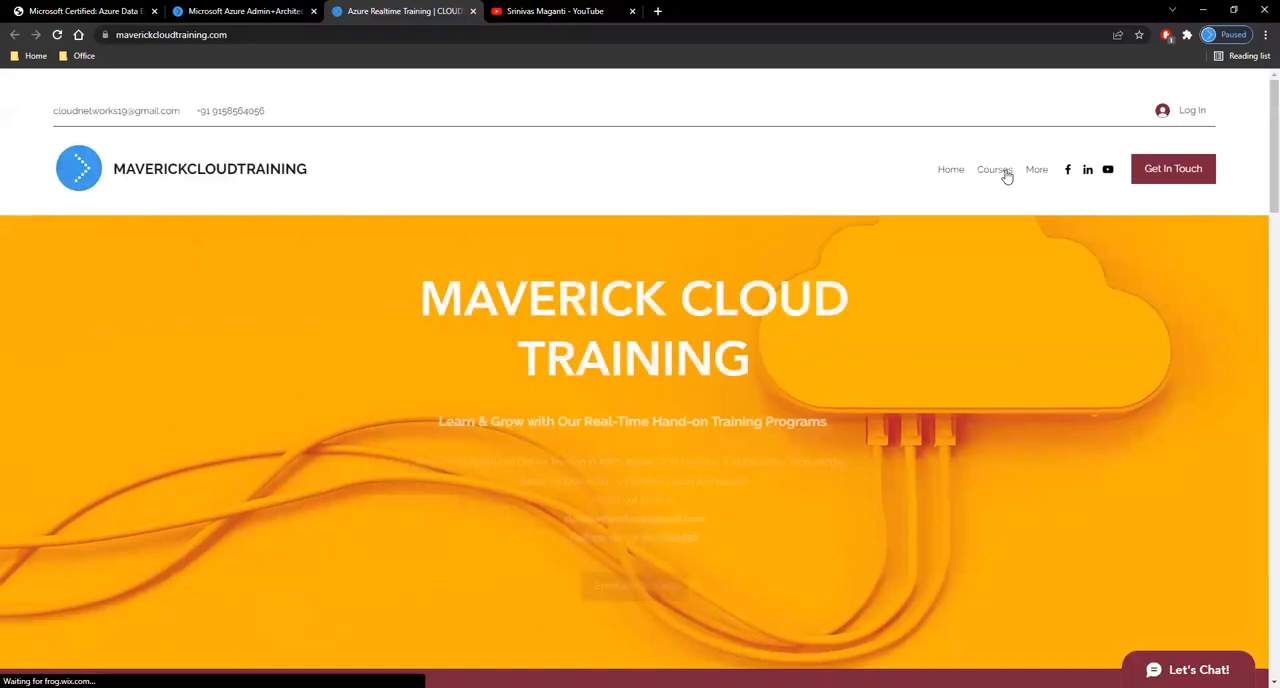
From the training site's Courses page, download the Microsoft Azure course content PDF
{"action": "left_click", "coordinate": [994, 169]}
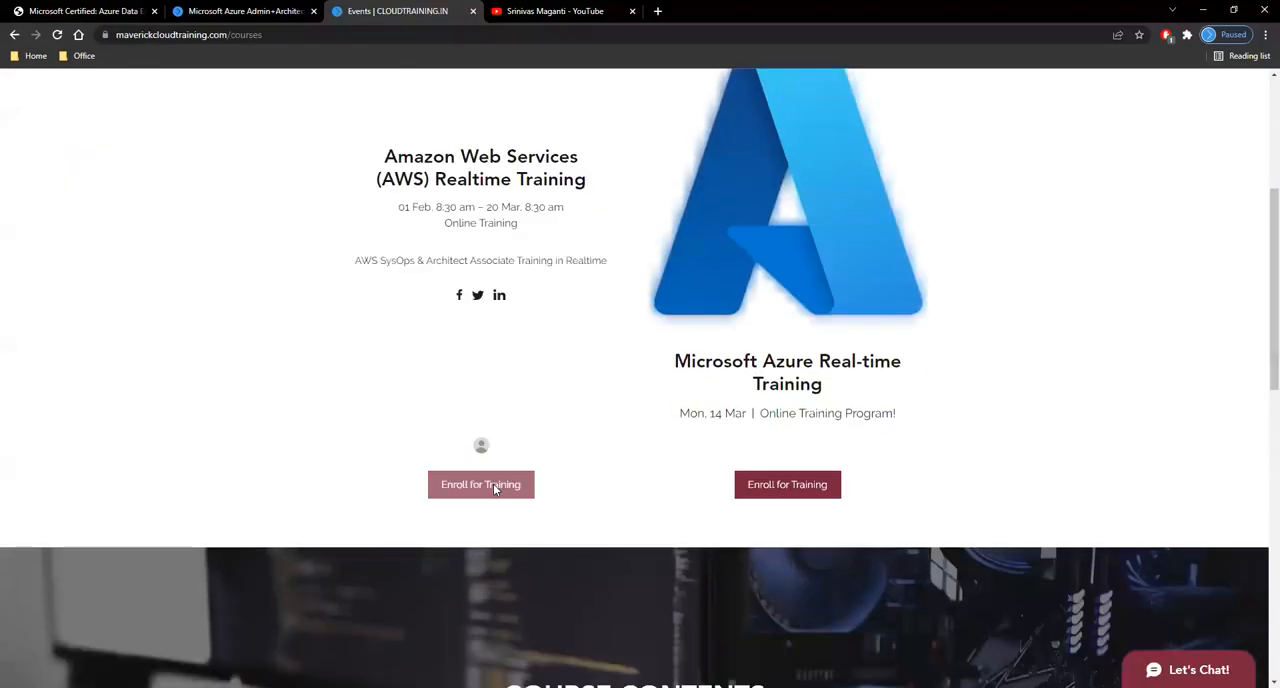
{"action": "scroll", "scroll_direction": "down", "scroll_amount": 3}
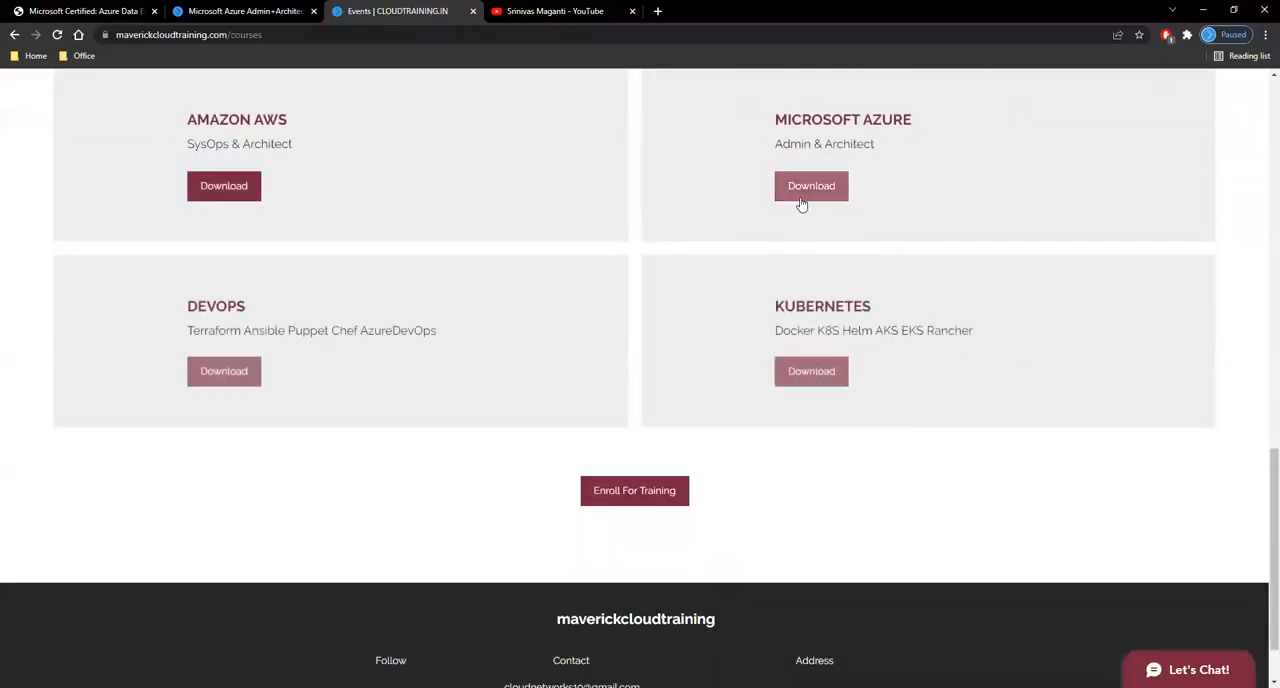
{"action": "left_click", "coordinate": [811, 185]}
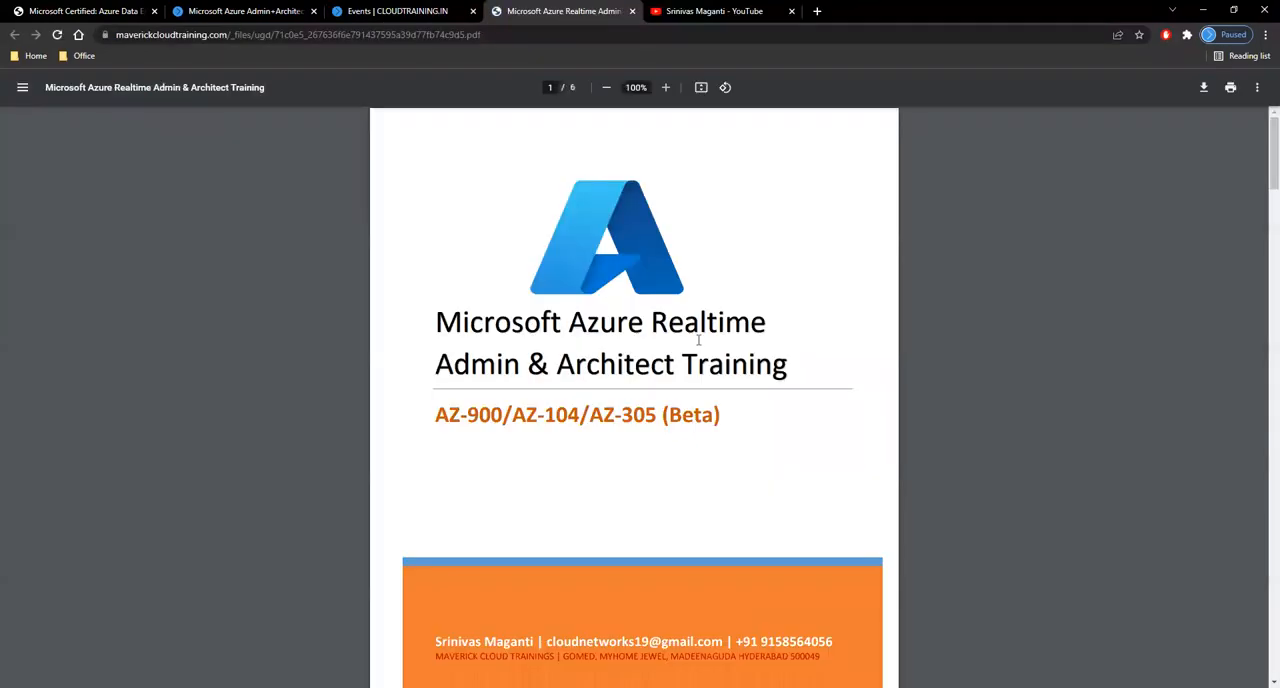
Highlight the Introduction to Azure topics and read on through the virtual machines and load balancing modules
{"action": "scroll", "scroll_direction": "down", "scroll_amount": 3}
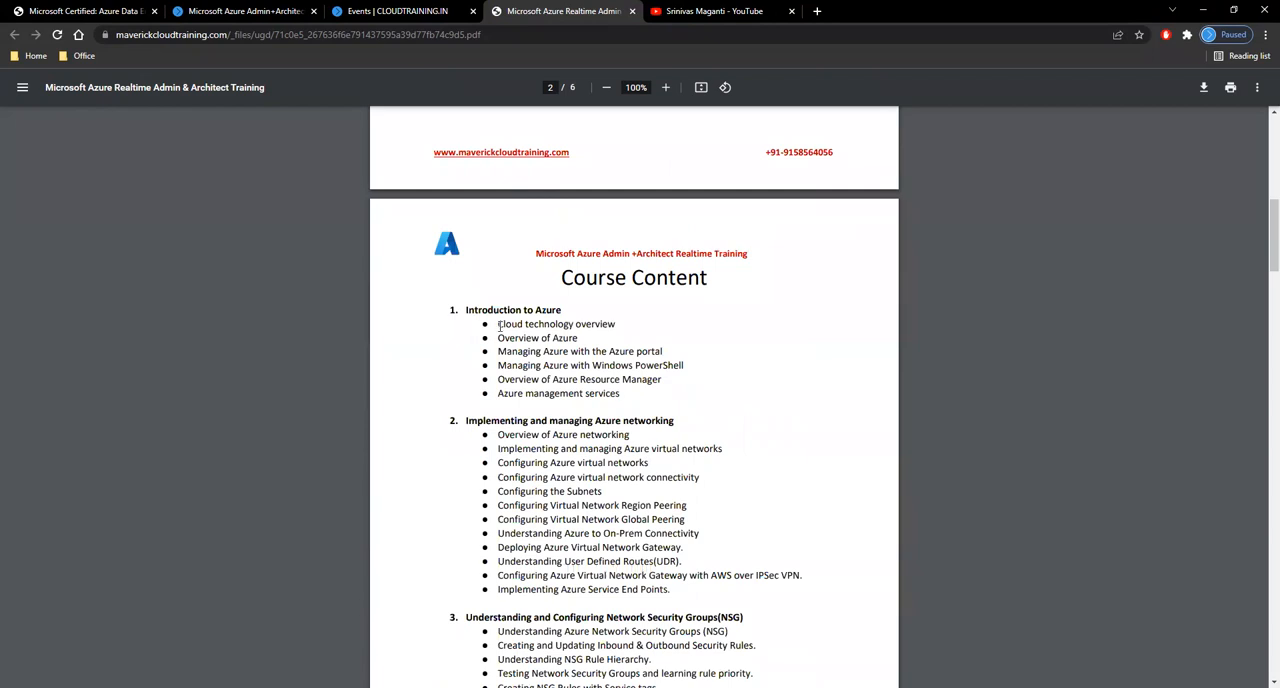
{"action": "left_click_drag", "start_coordinate": [497, 324], "coordinate": [635, 379]}
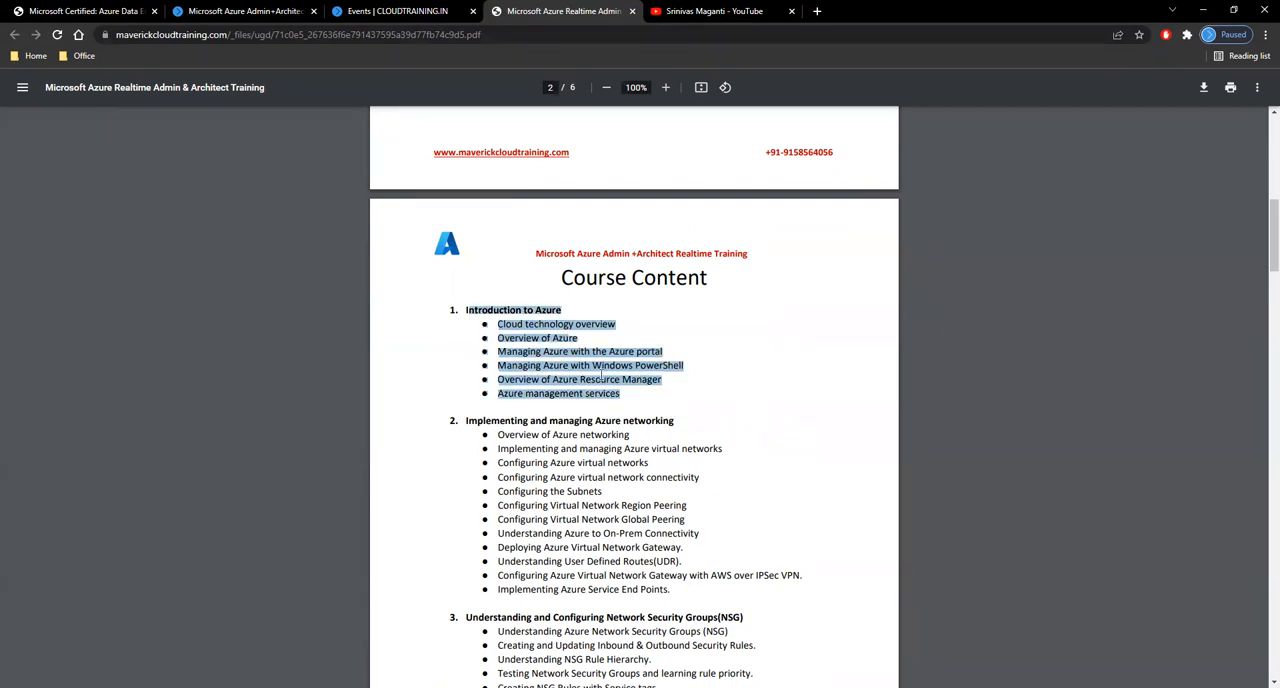
{"action": "scroll", "scroll_direction": "down", "scroll_amount": 3}
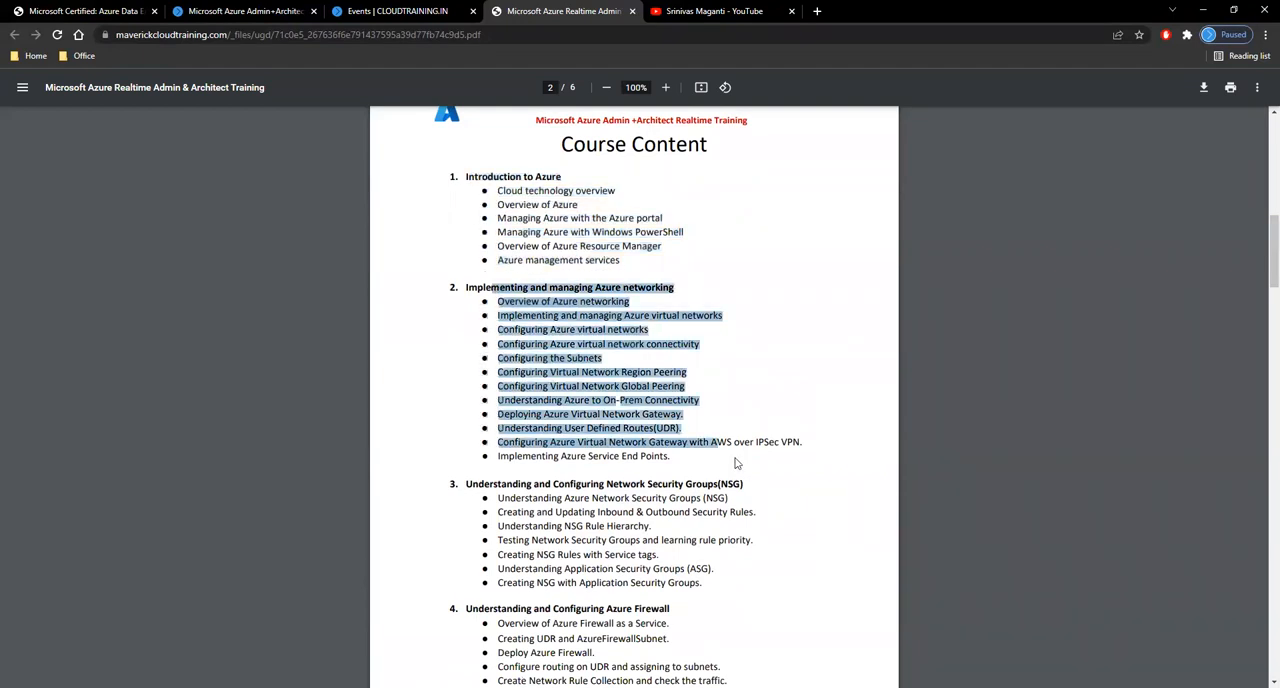
{"action": "scroll", "scroll_direction": "down", "scroll_amount": 3}
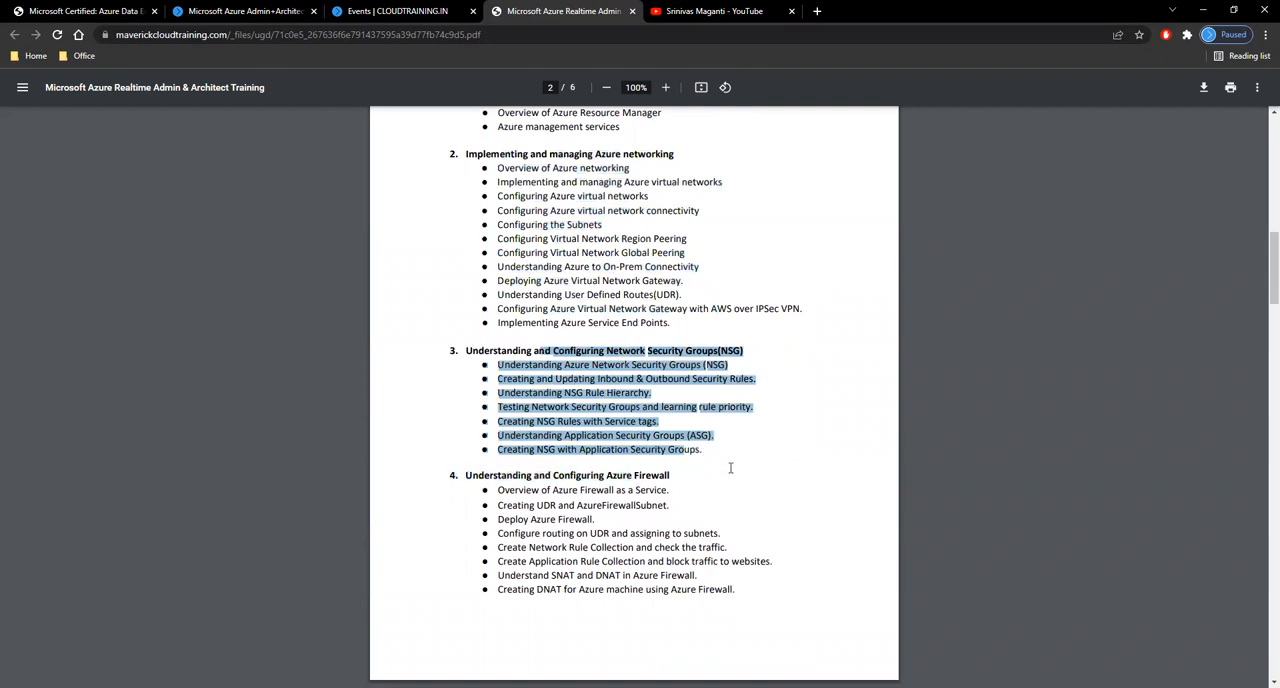
{"action": "scroll", "scroll_direction": "down", "scroll_amount": 3}
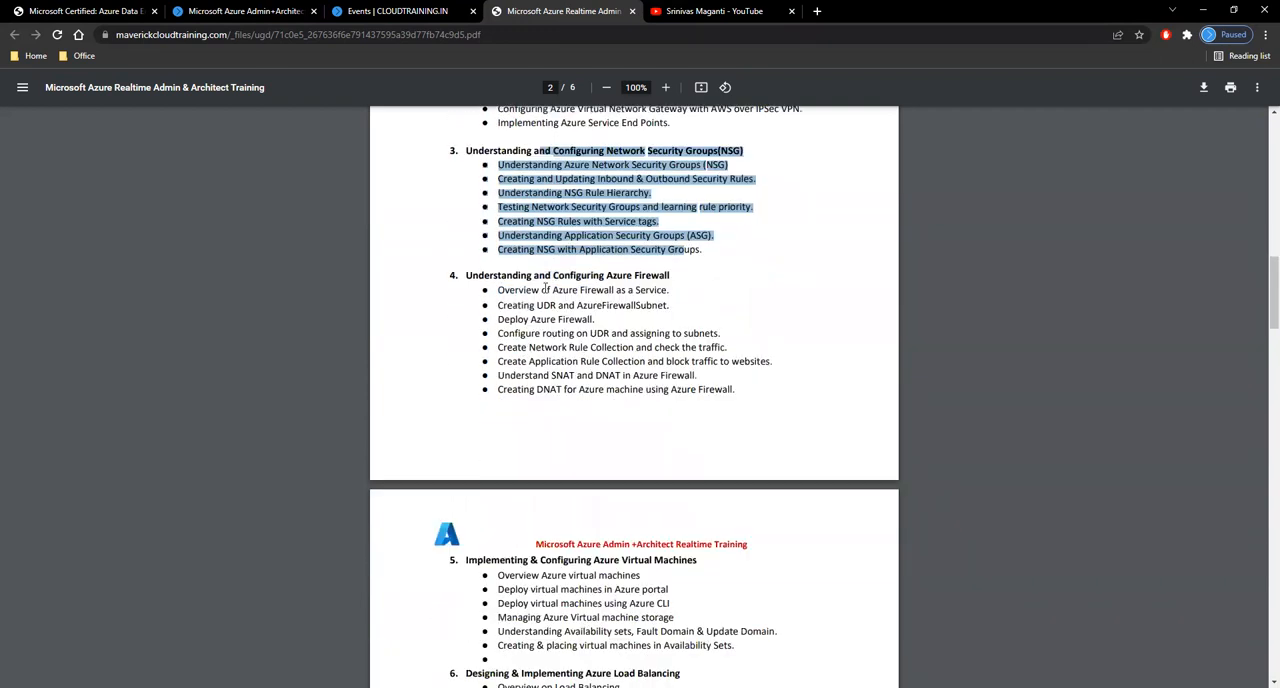
{"action": "scroll", "scroll_direction": "down", "scroll_amount": 3}
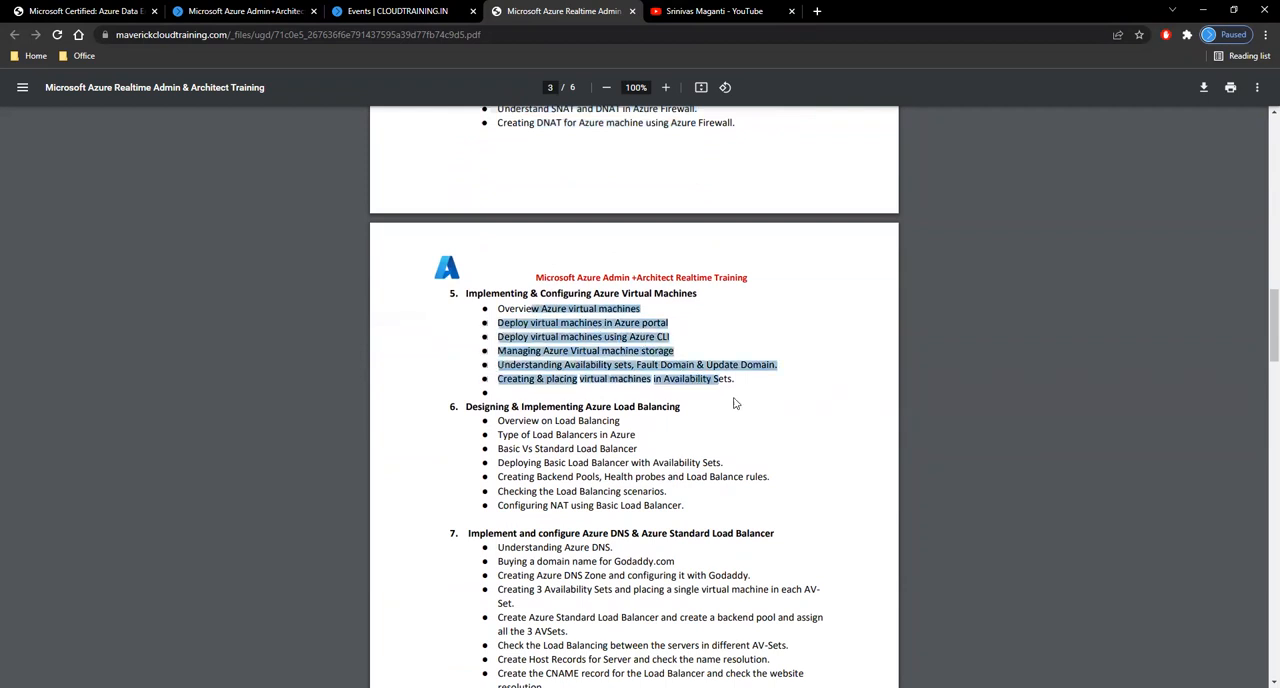
{"action": "scroll", "scroll_direction": "down", "scroll_amount": 3}
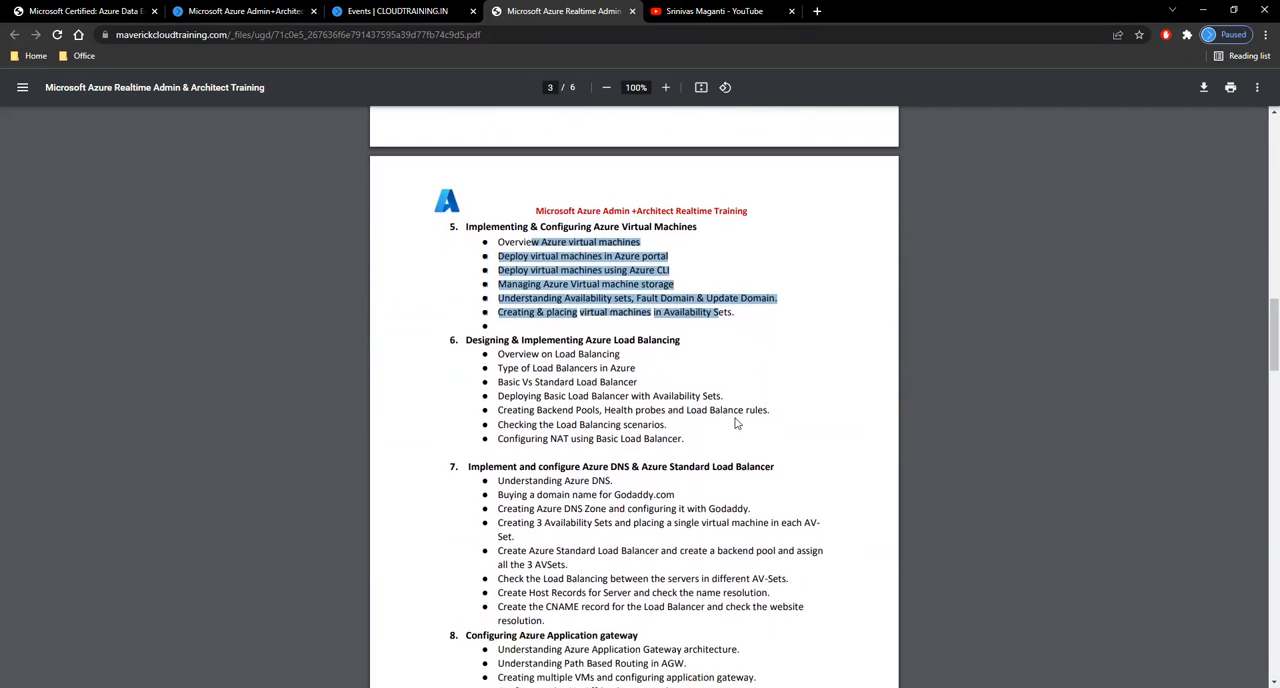
{"action": "scroll", "scroll_direction": "down", "scroll_amount": 3}
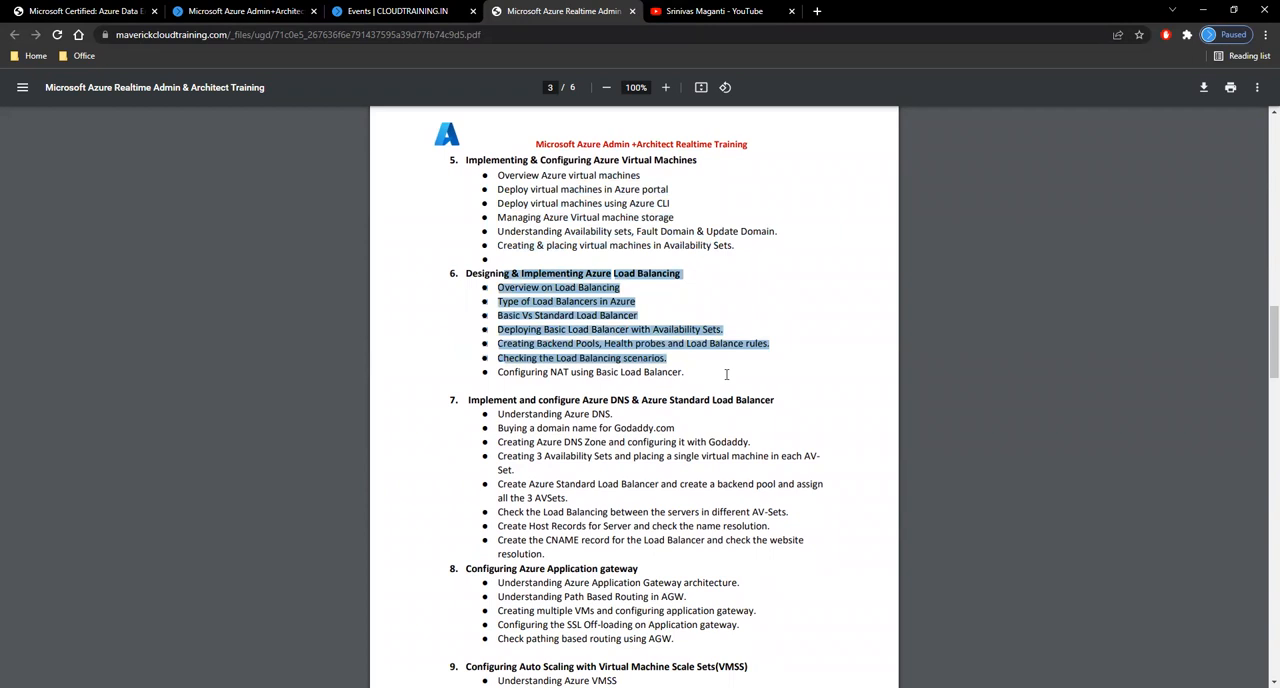
{"action": "mouse_move", "coordinate": [855, 392]}
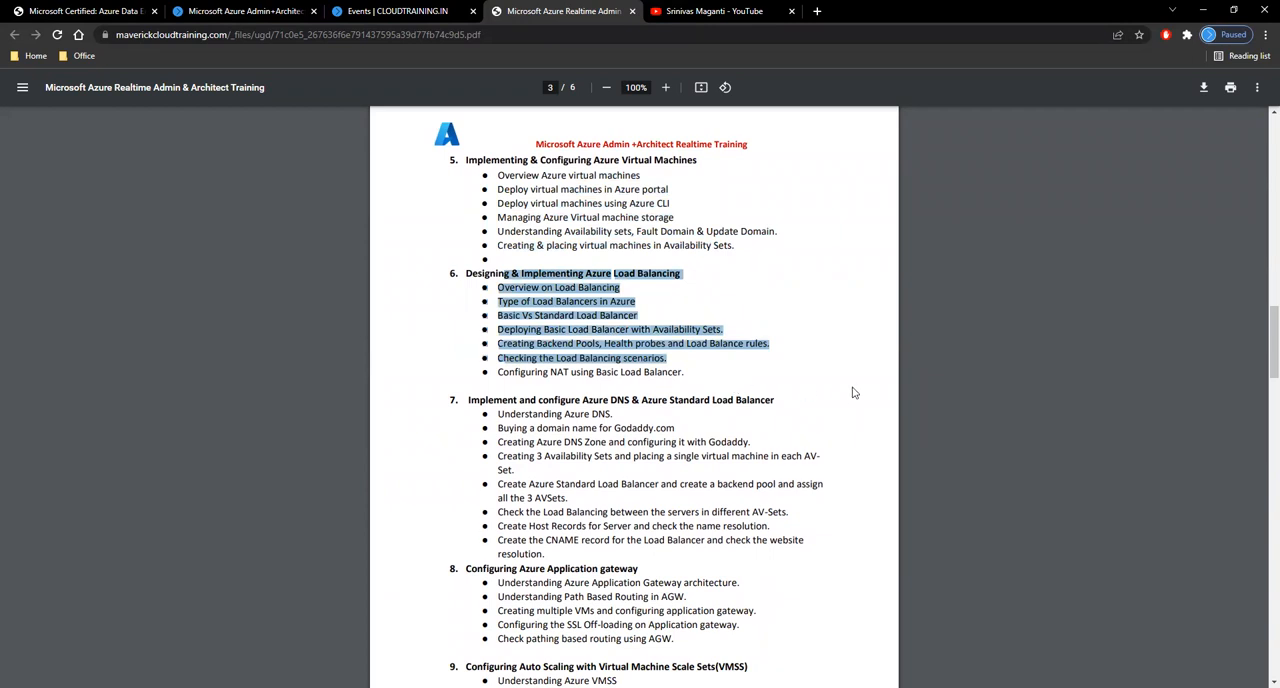
{"action": "mouse_move", "coordinate": [843, 393]}
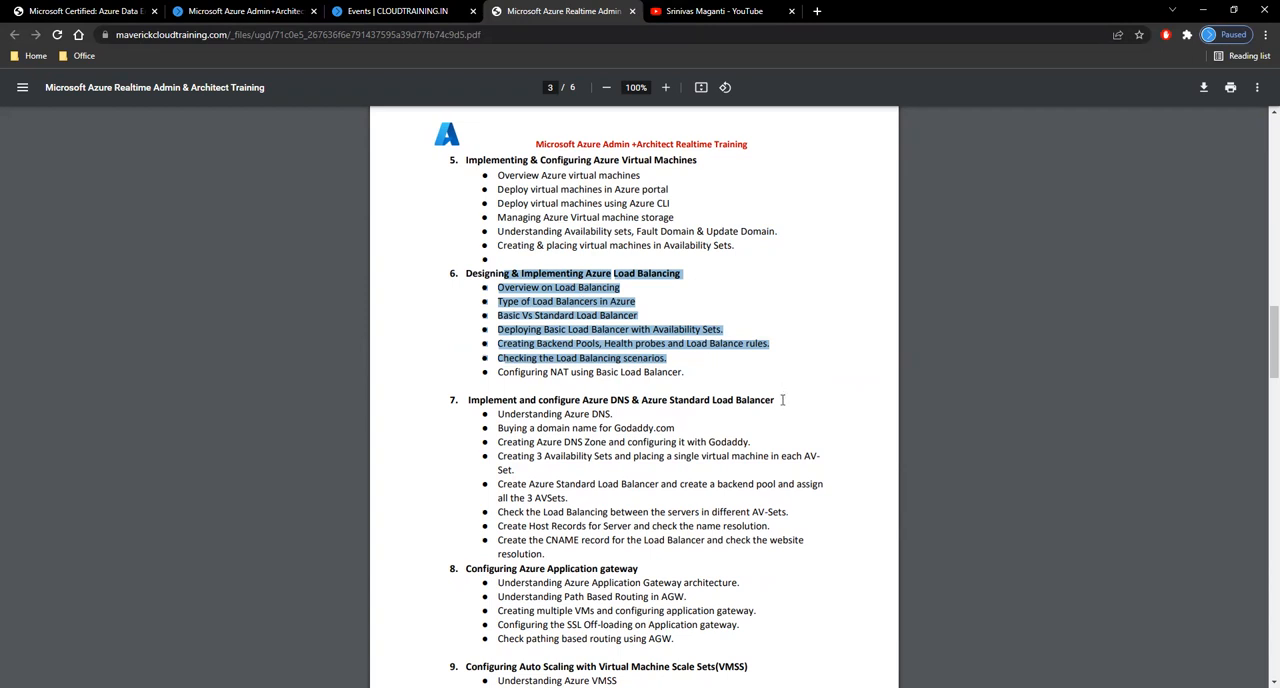
Continue through the outline to page 5's Azure Active Directory and containers sections
{"action": "scroll", "scroll_direction": "down", "scroll_amount": 3}
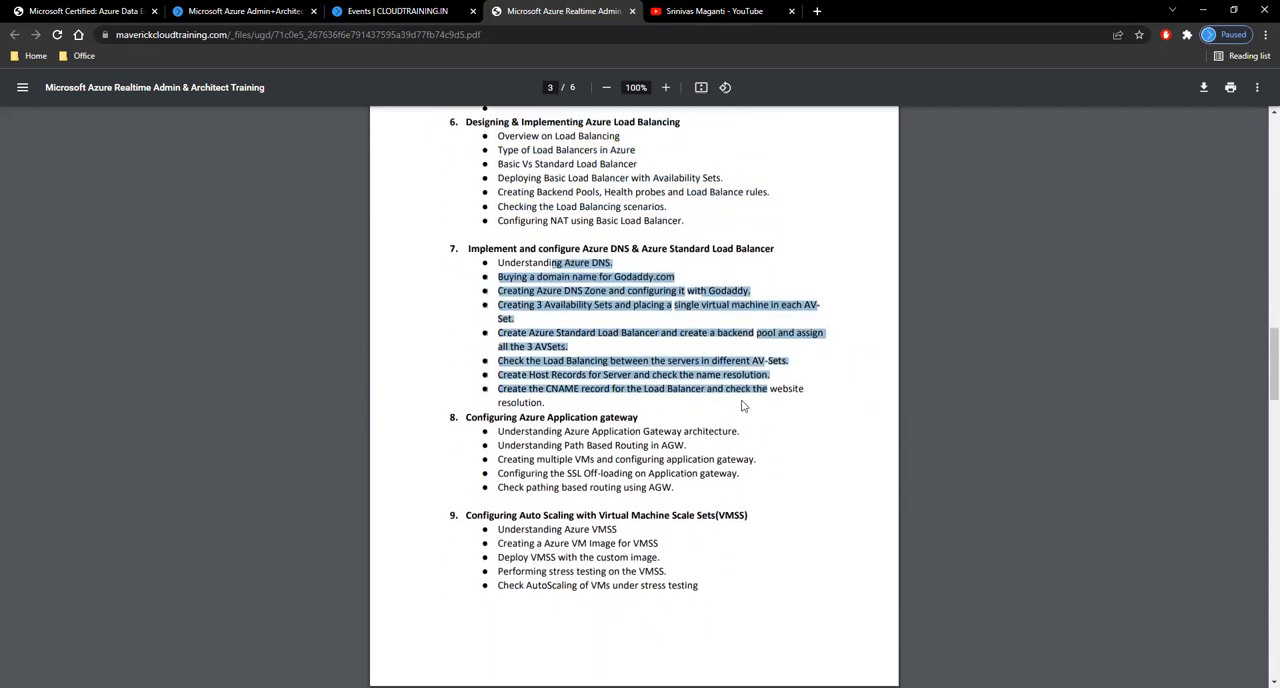
{"action": "scroll", "scroll_direction": "down", "scroll_amount": 3}
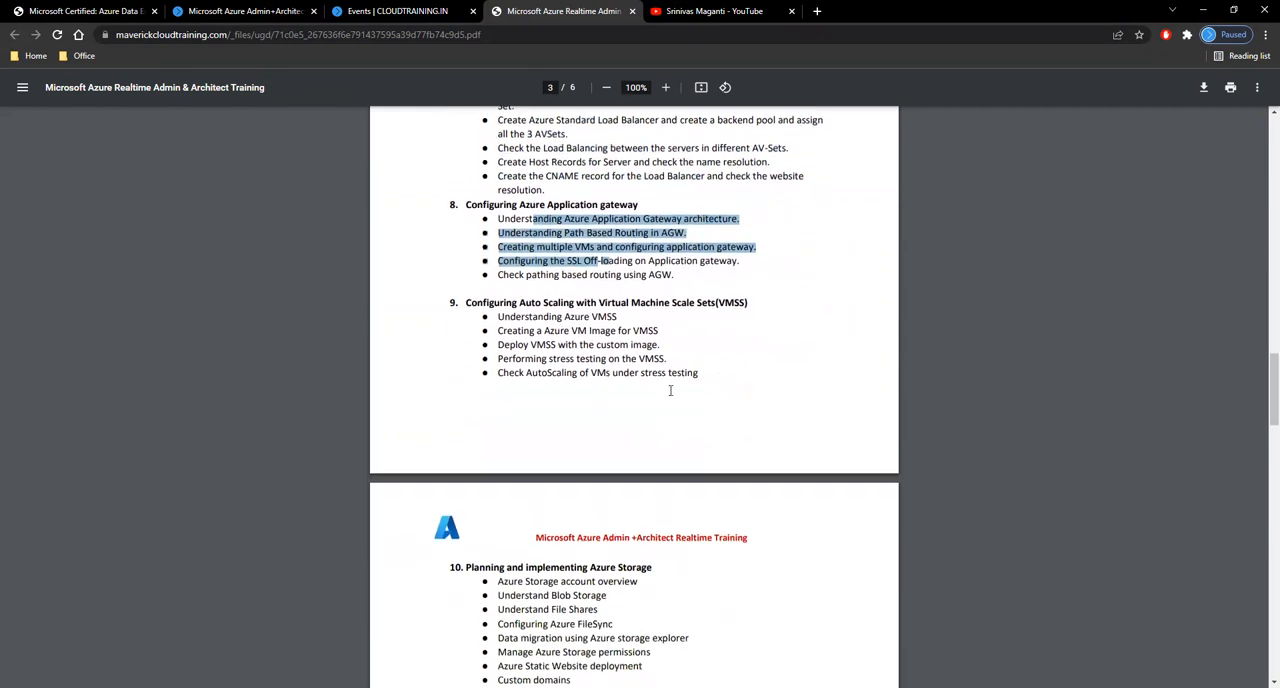
{"action": "scroll", "scroll_direction": "down", "scroll_amount": 3}
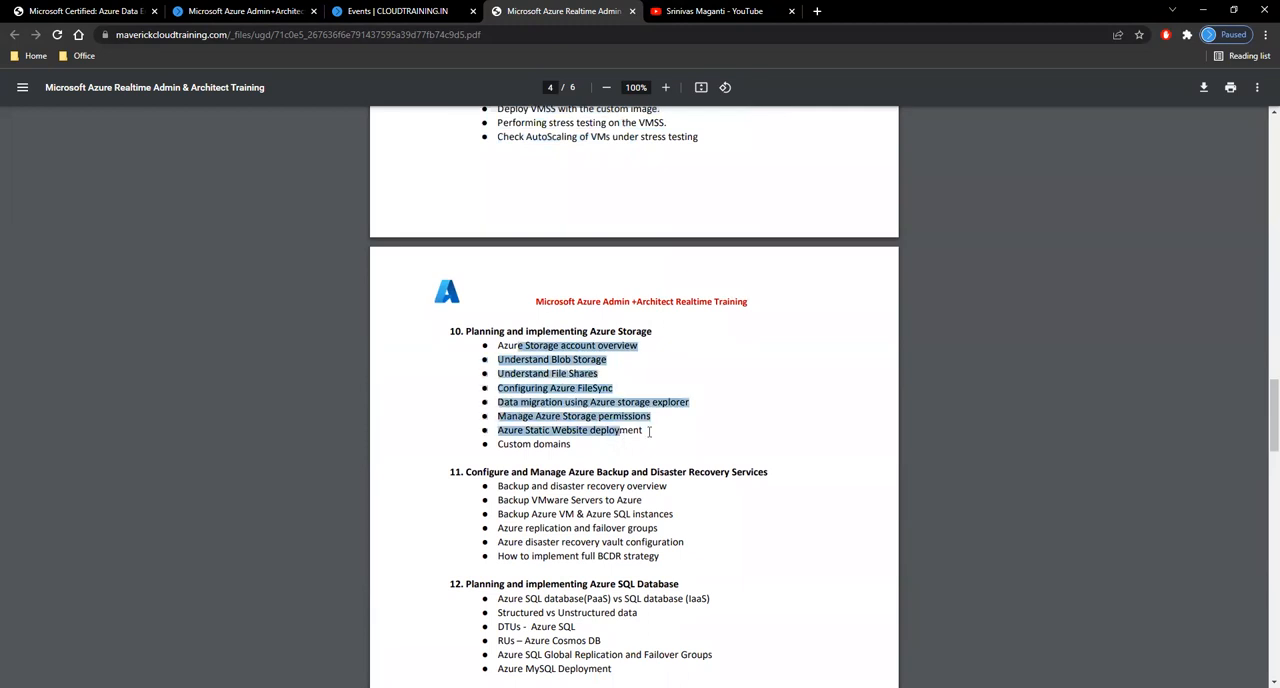
{"action": "scroll", "scroll_direction": "down", "scroll_amount": 3}
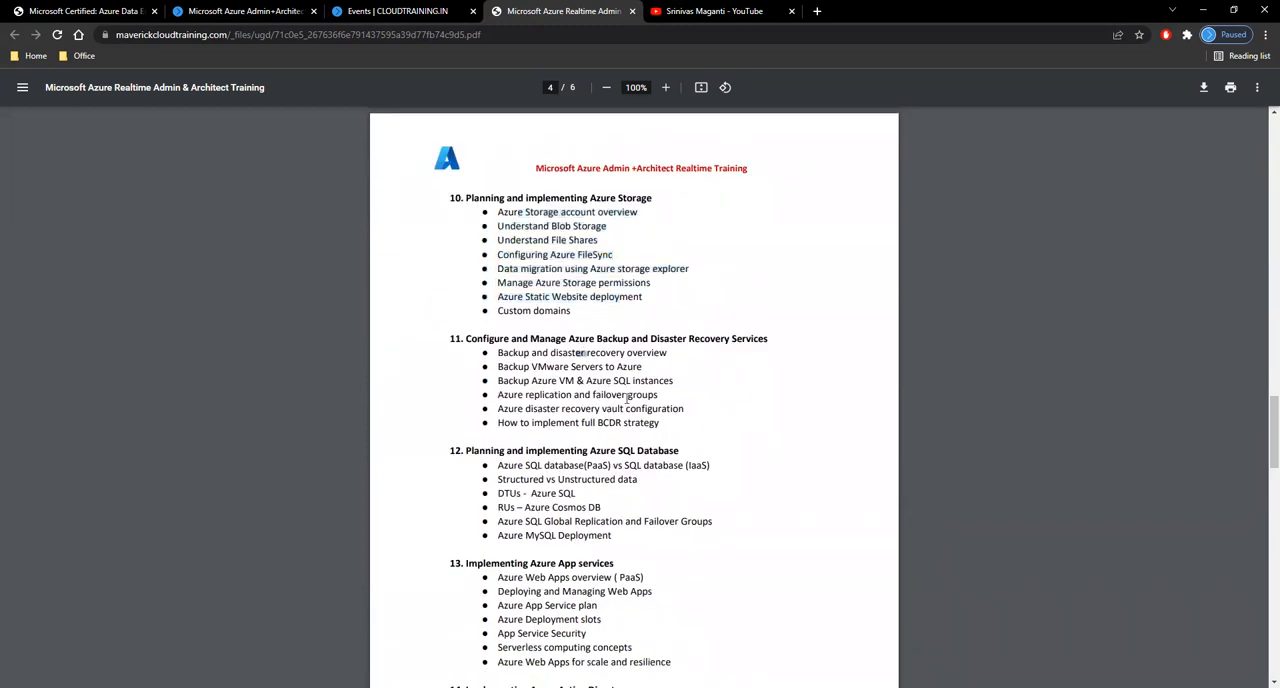
{"action": "scroll", "scroll_direction": "down", "scroll_amount": 3}
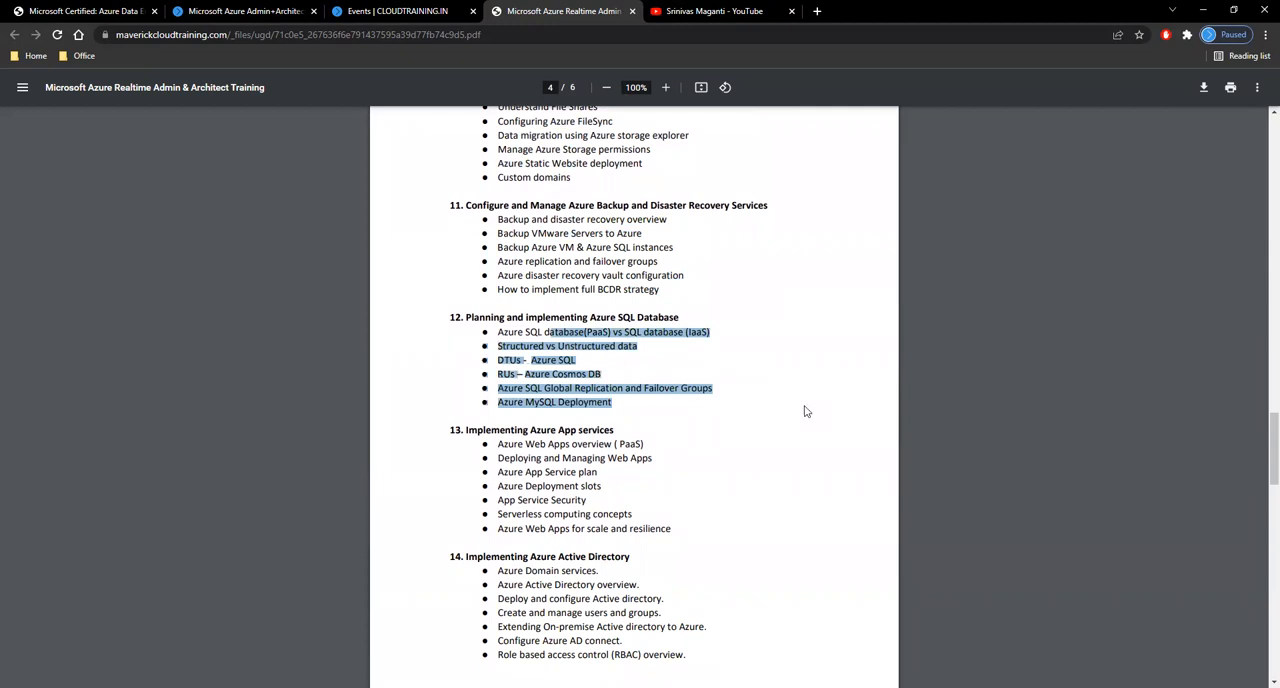
{"action": "scroll", "scroll_direction": "down", "scroll_amount": 3}
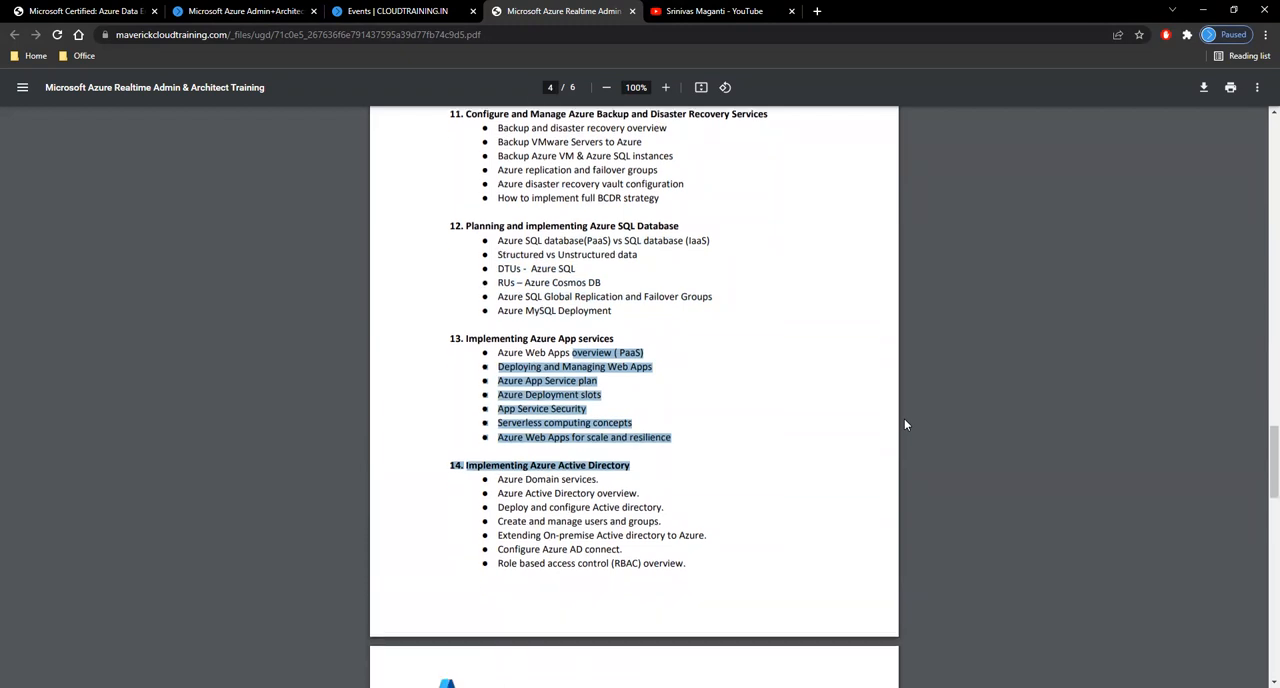
{"action": "scroll", "scroll_direction": "down", "scroll_amount": 3}
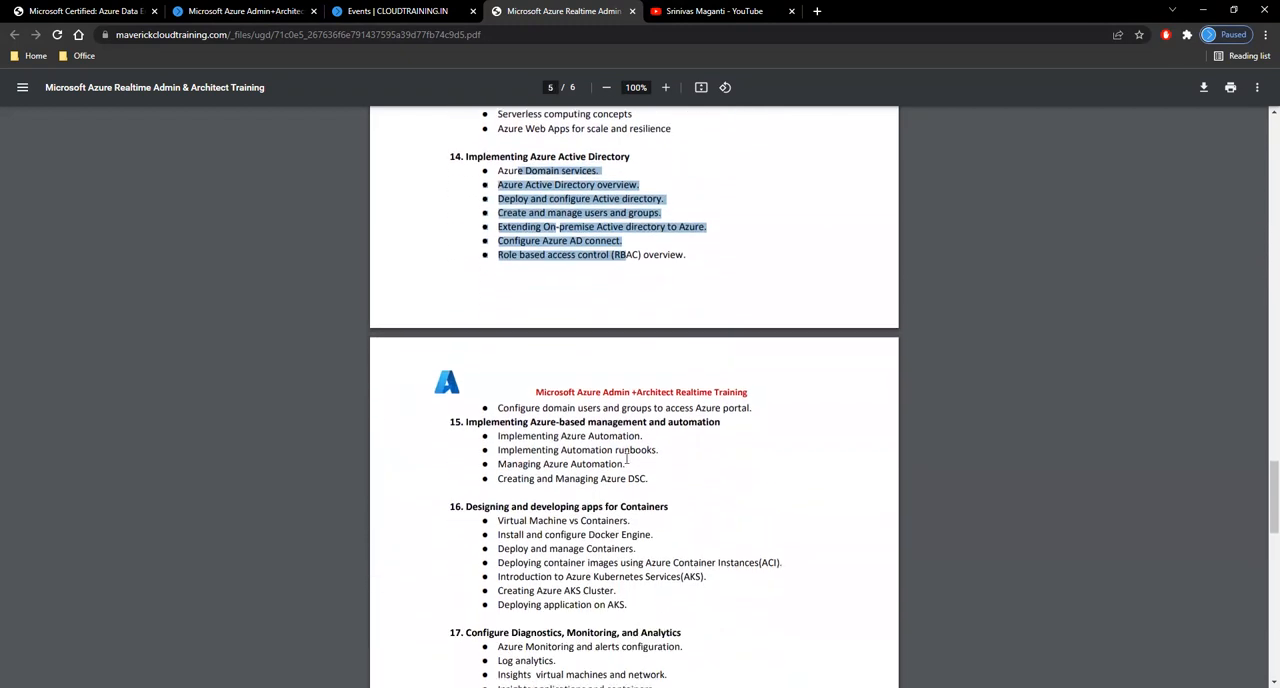
Mark the Azure Automation and monitoring/analytics topic lines while reviewing page 5's modules
{"action": "scroll", "scroll_direction": "down", "scroll_amount": 3}
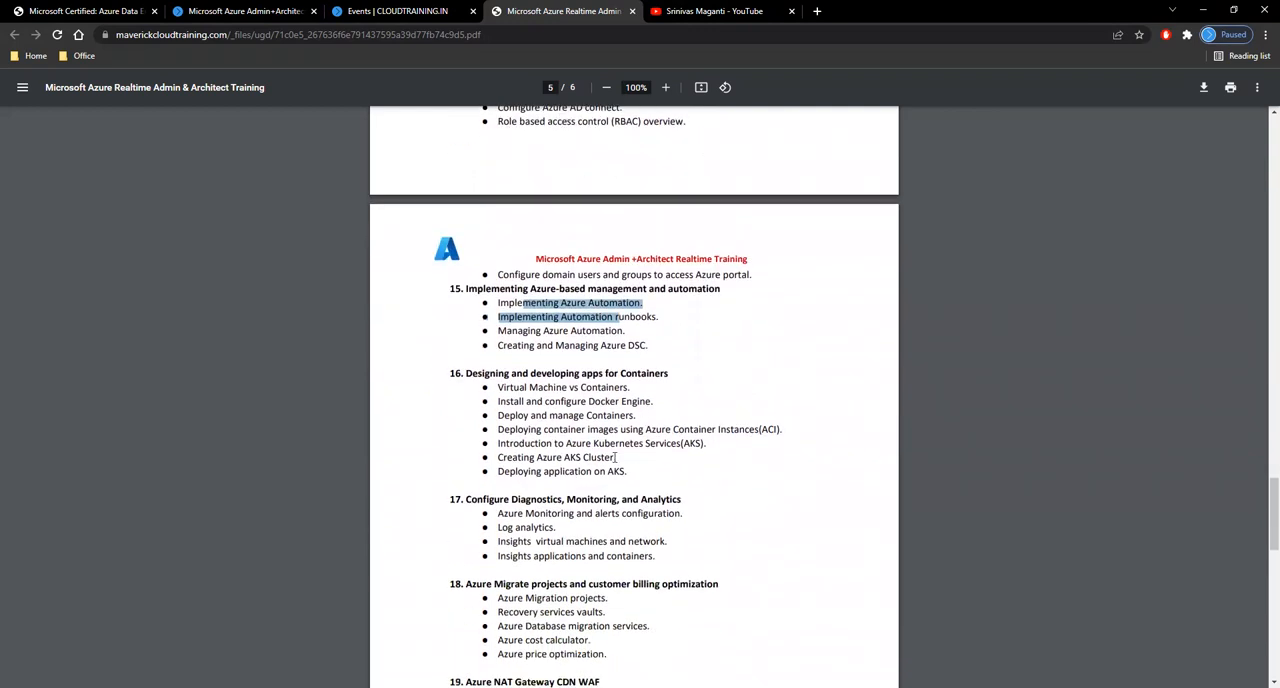
{"action": "left_click_drag", "start_coordinate": [535, 401], "coordinate": [675, 471]}
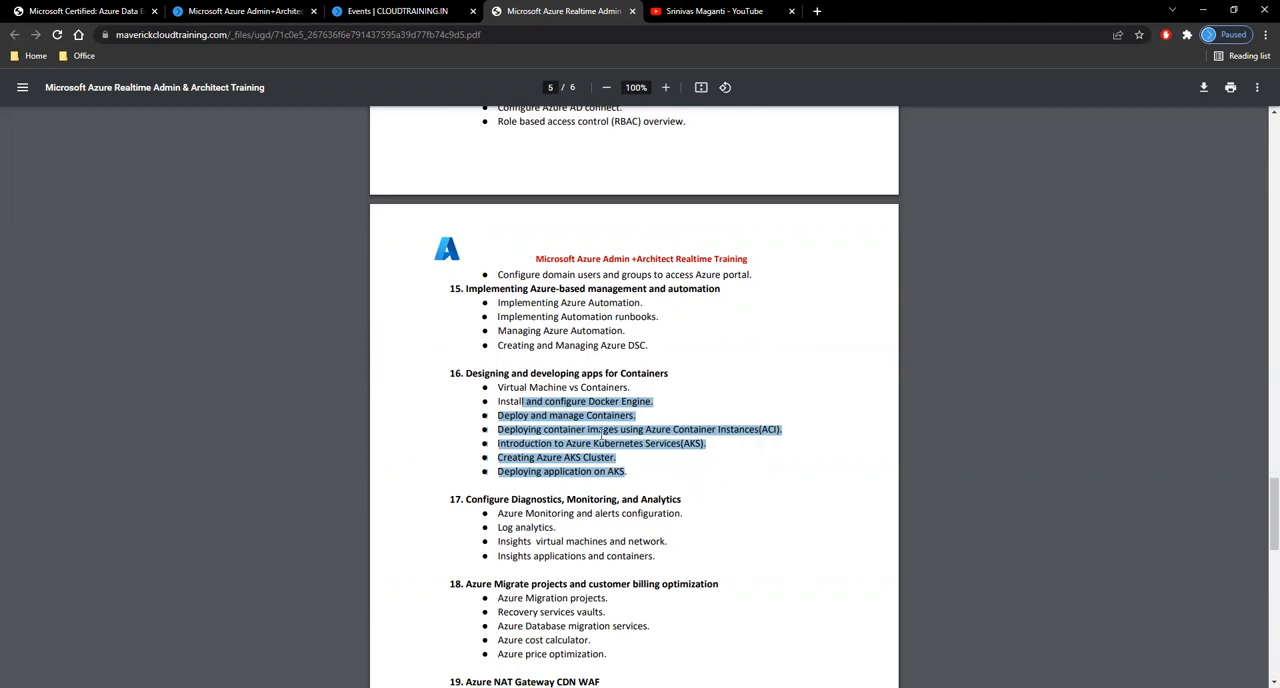
{"action": "mouse_move", "coordinate": [601, 434]}
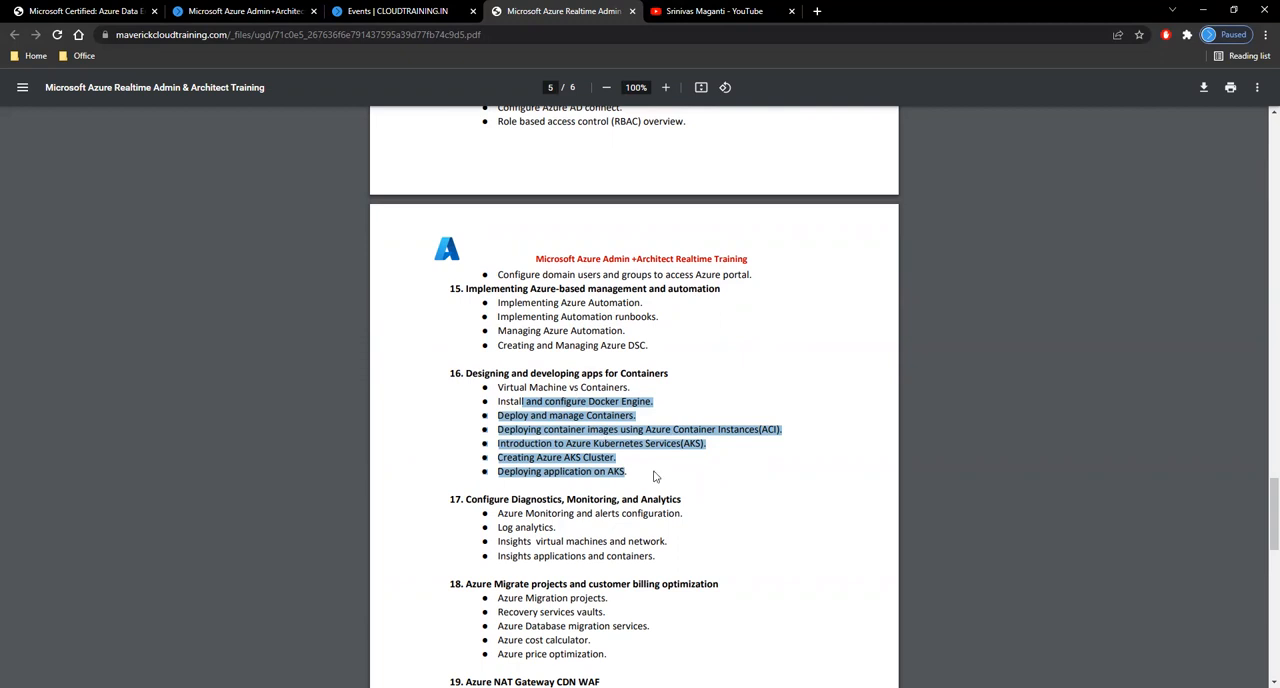
{"action": "scroll", "scroll_direction": "down", "scroll_amount": 3}
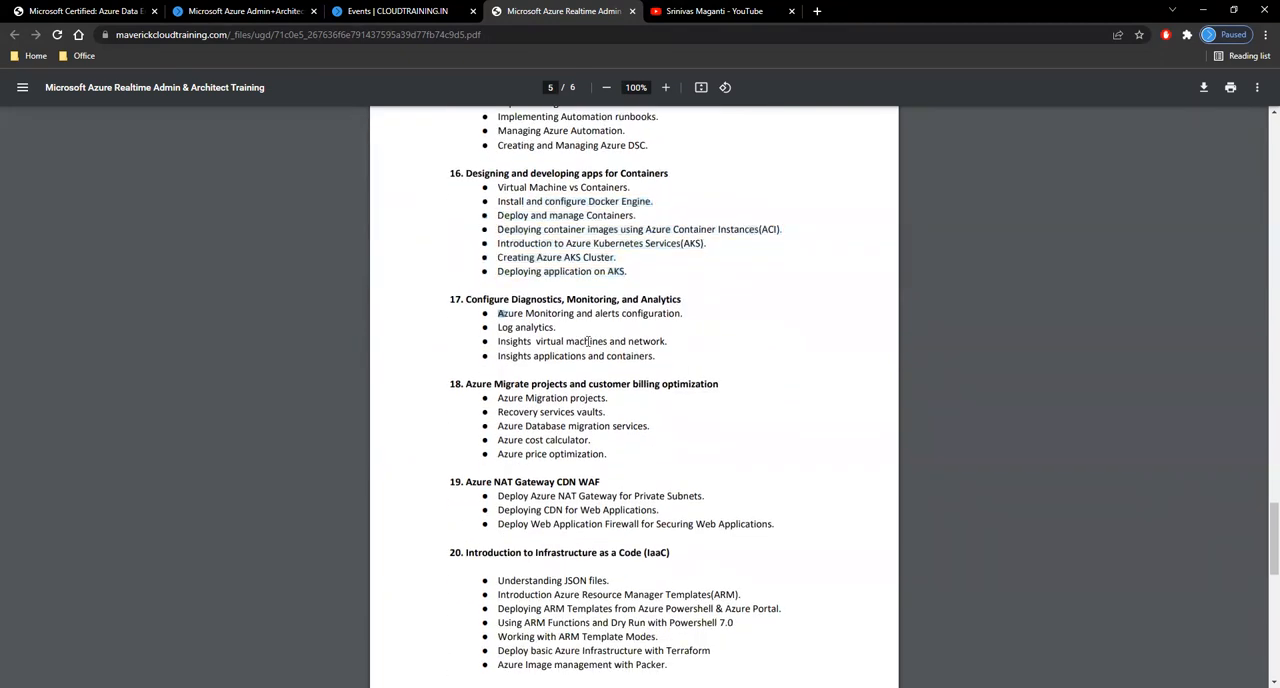
{"action": "left_click_drag", "start_coordinate": [498, 313], "coordinate": [655, 356]}
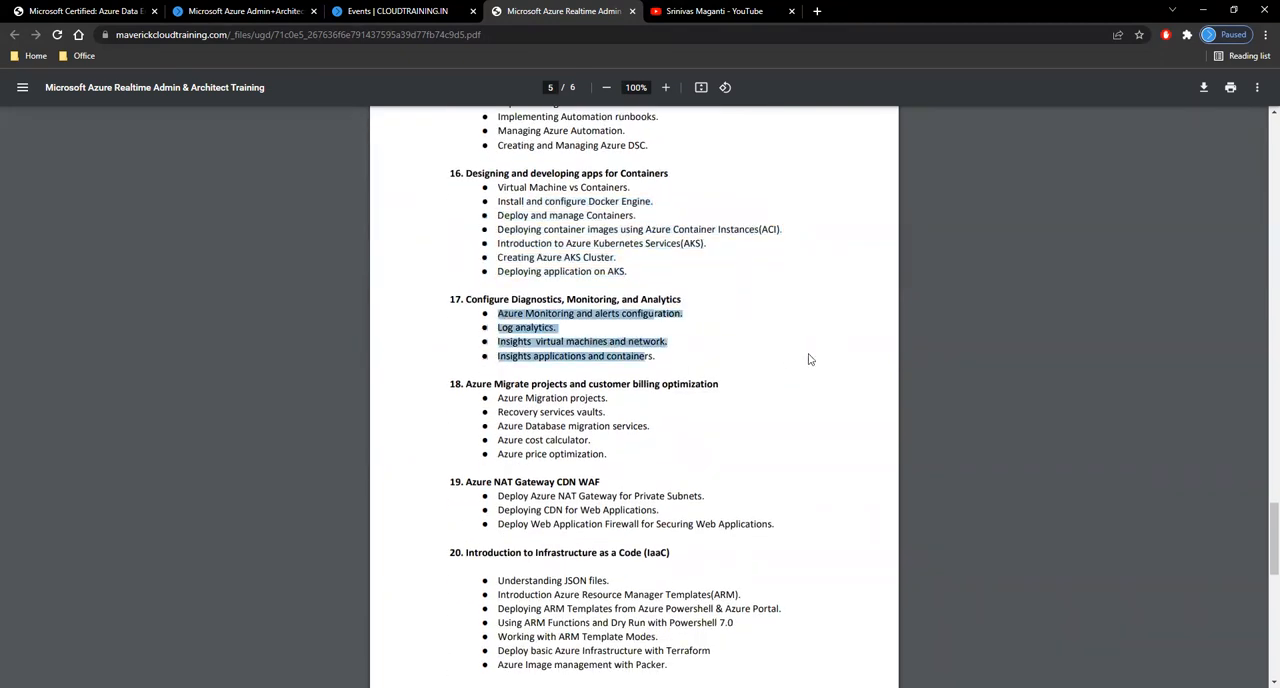
{"action": "mouse_move", "coordinate": [740, 421]}
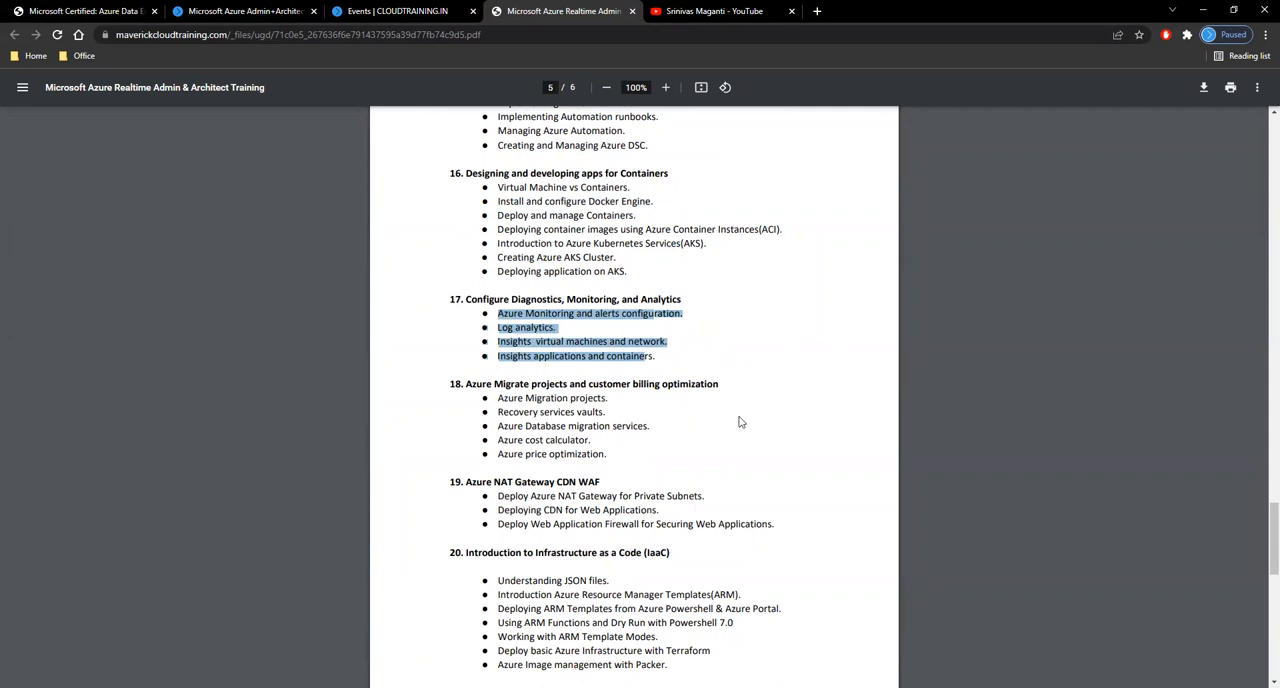
{"action": "mouse_move", "coordinate": [500, 390]}
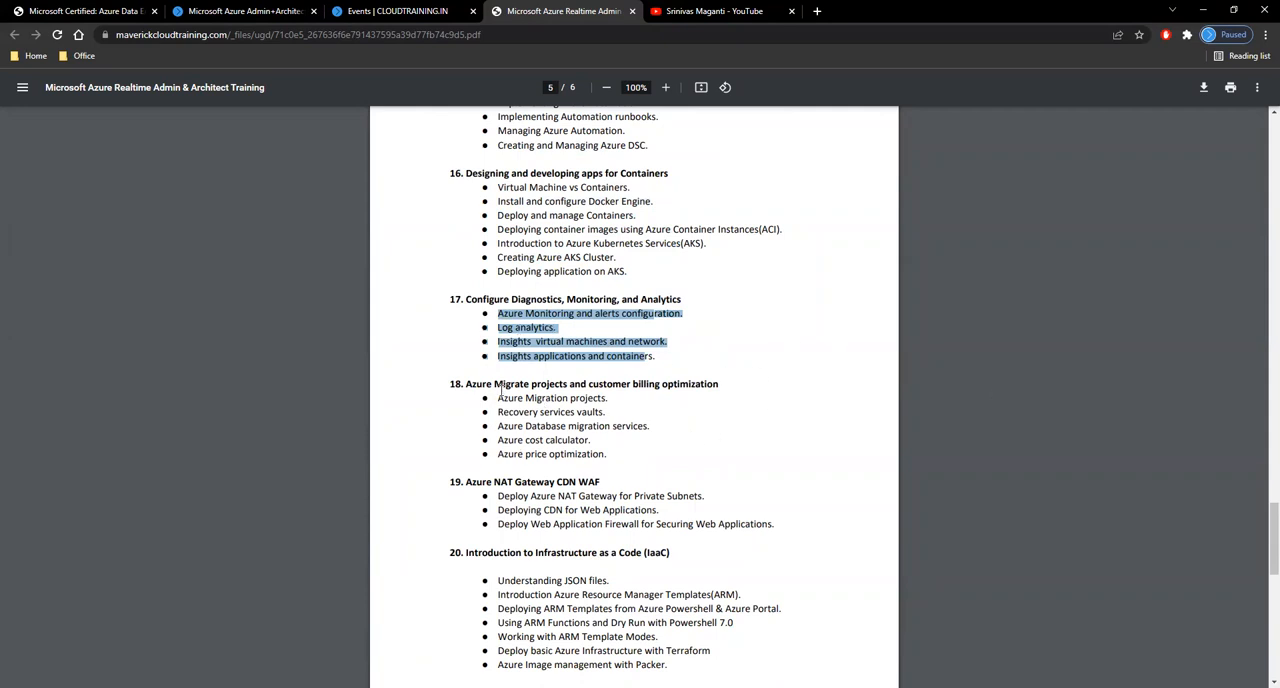
{"action": "left_click", "coordinate": [819, 436]}
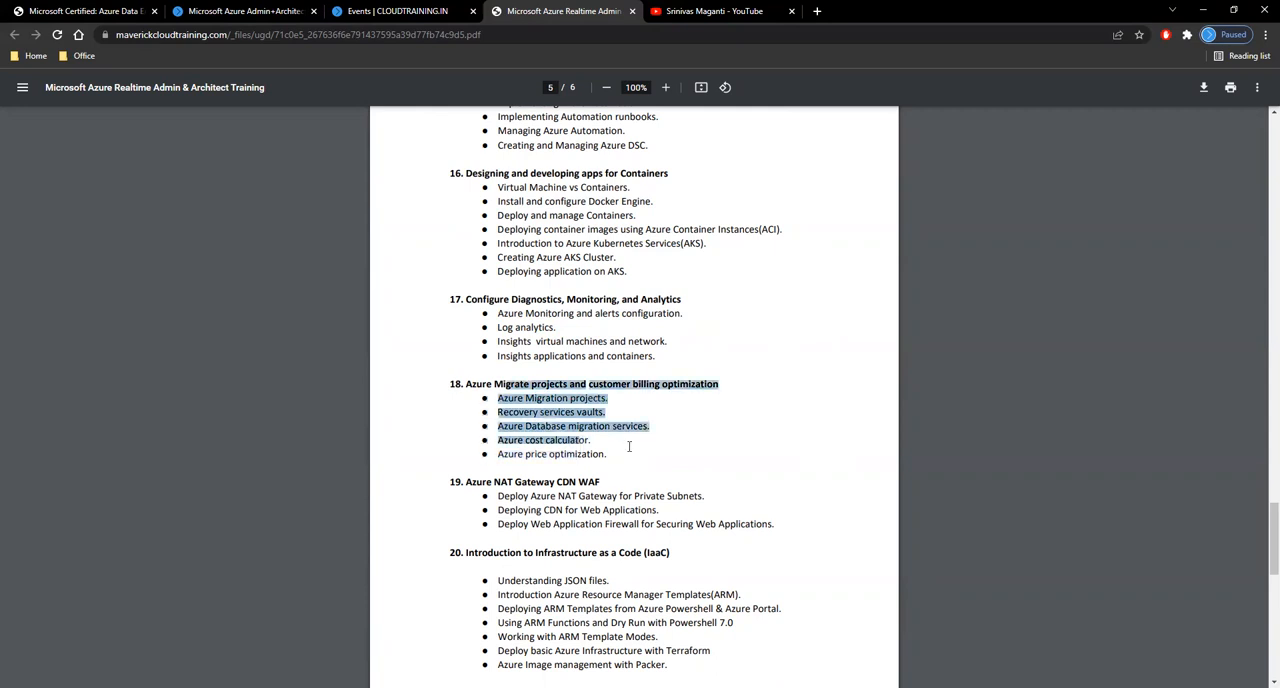
{"action": "scroll", "scroll_direction": "down", "scroll_amount": 3}
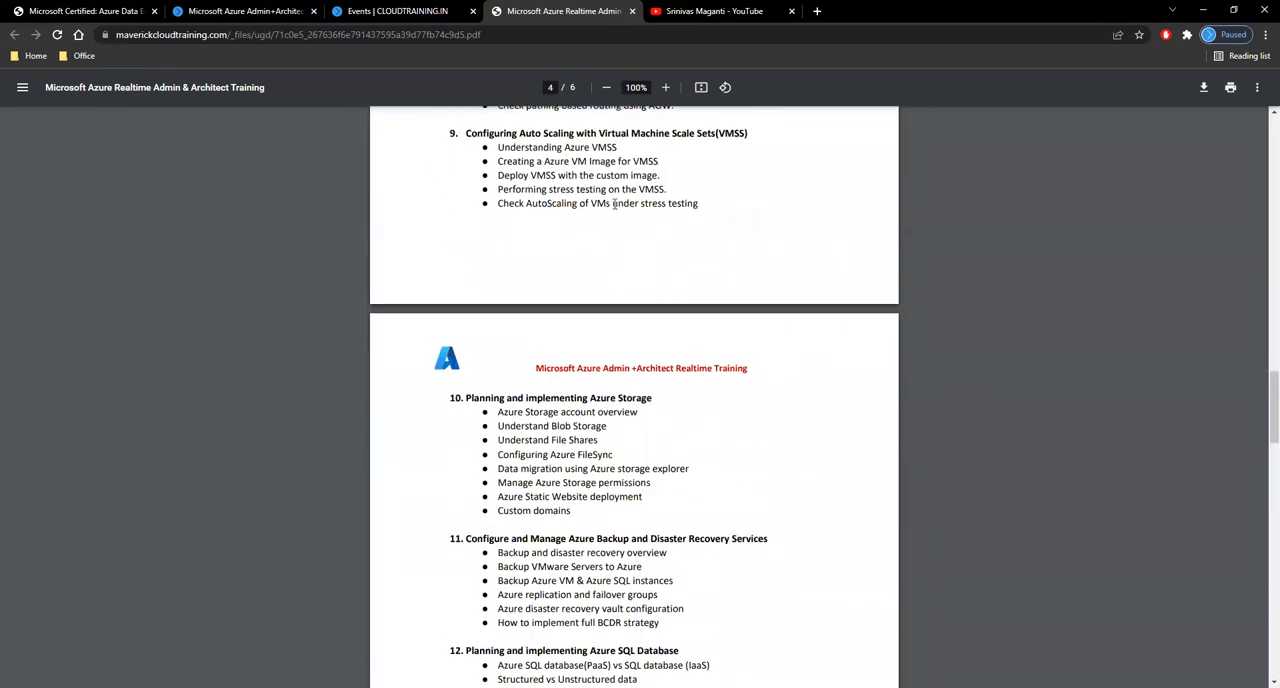
Move down to page 6 covering DevOps, Functions & Logic Apps, Governance and Certification & Project
{"action": "scroll", "scroll_direction": "down", "scroll_amount": 3}
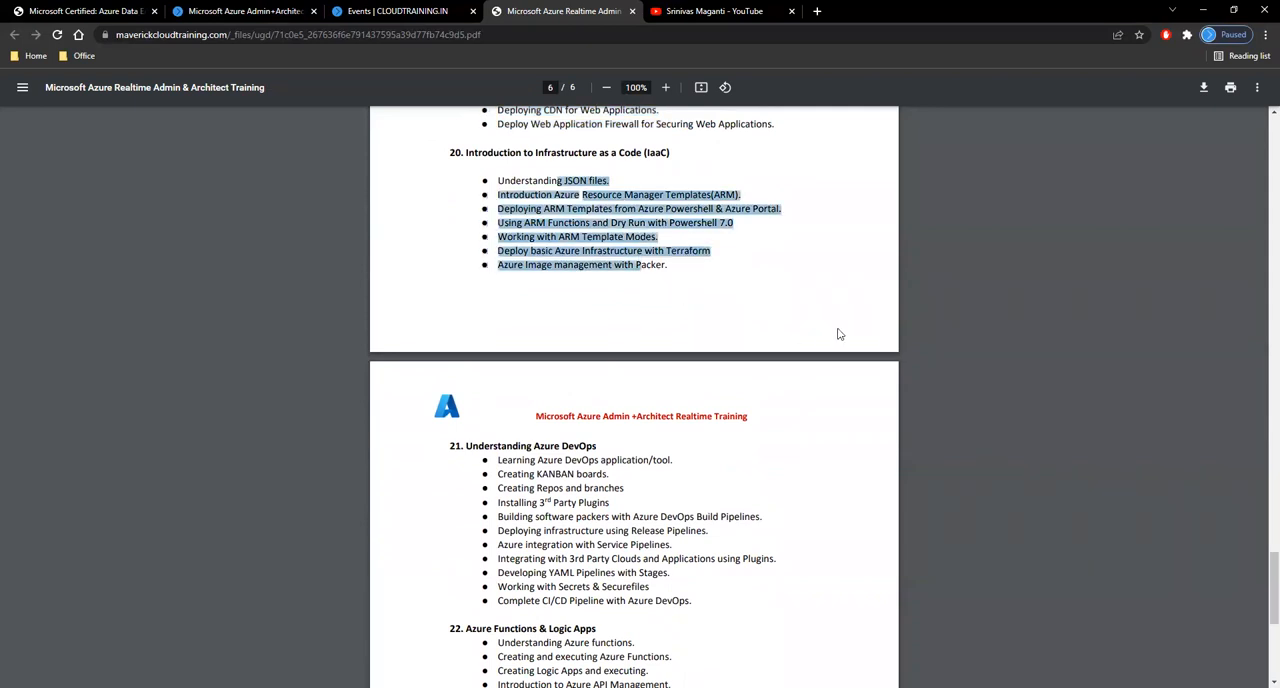
{"action": "scroll", "scroll_direction": "down", "scroll_amount": 3}
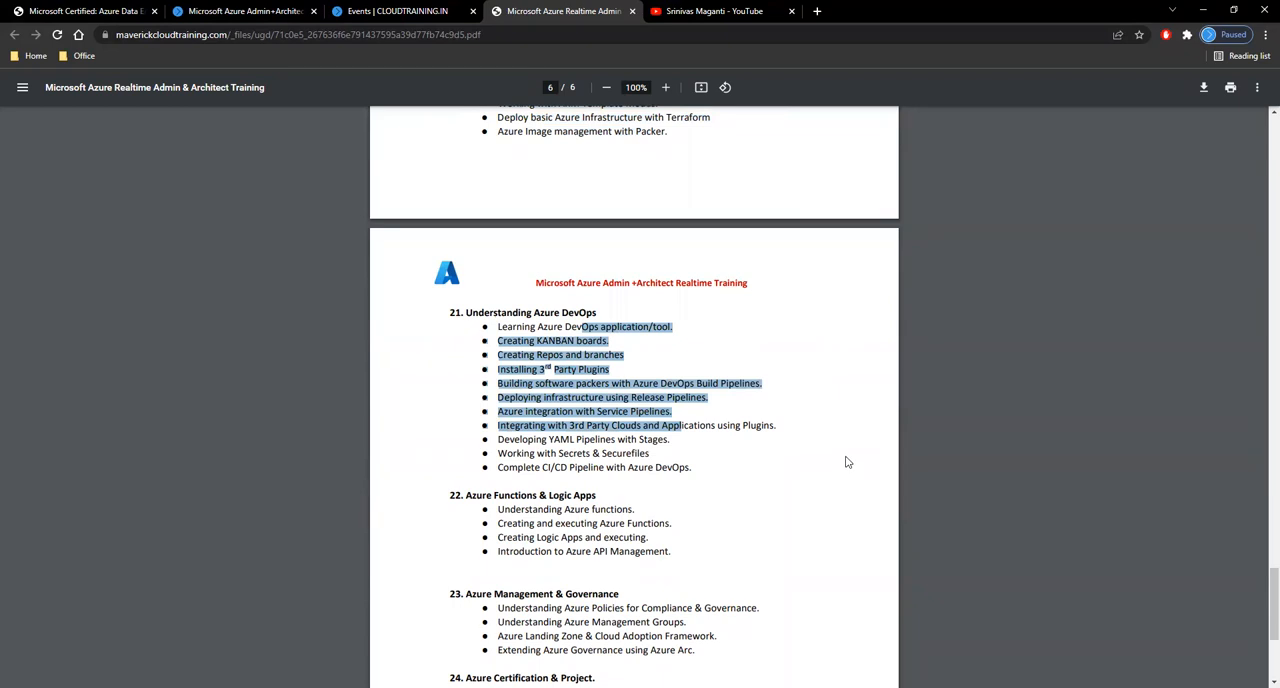
{"action": "scroll", "scroll_direction": "down", "scroll_amount": 3}
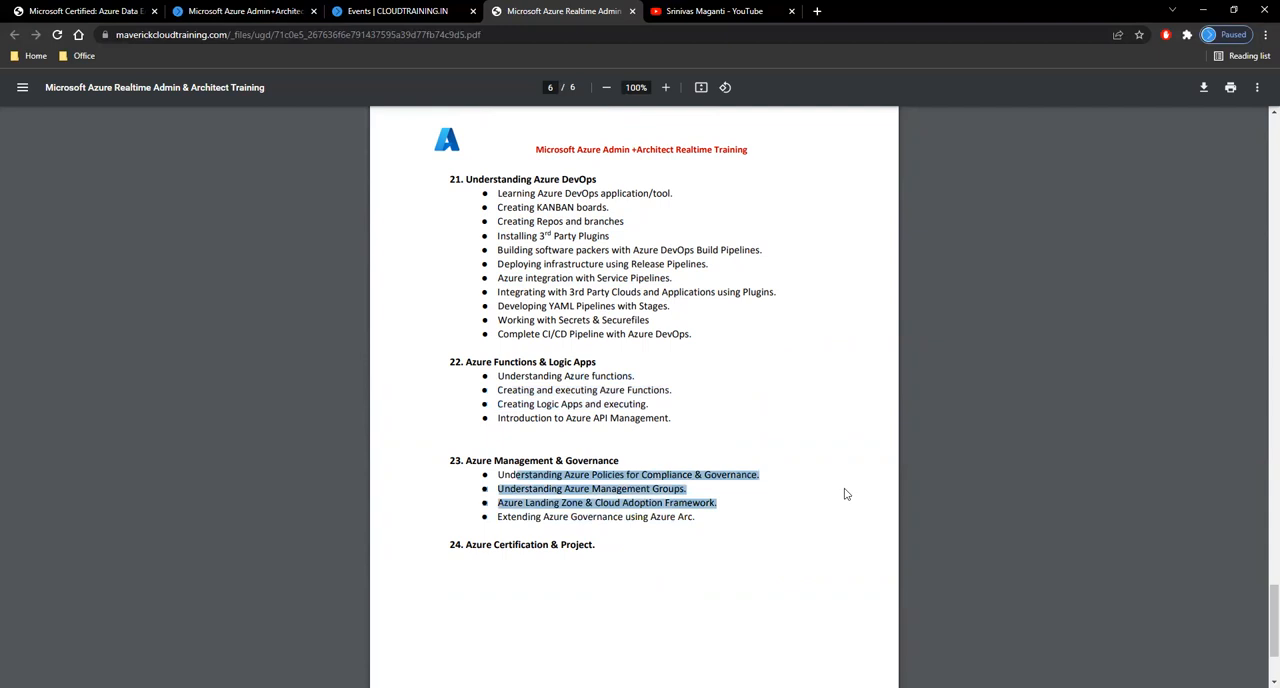
{"action": "mouse_move", "coordinate": [840, 403]}
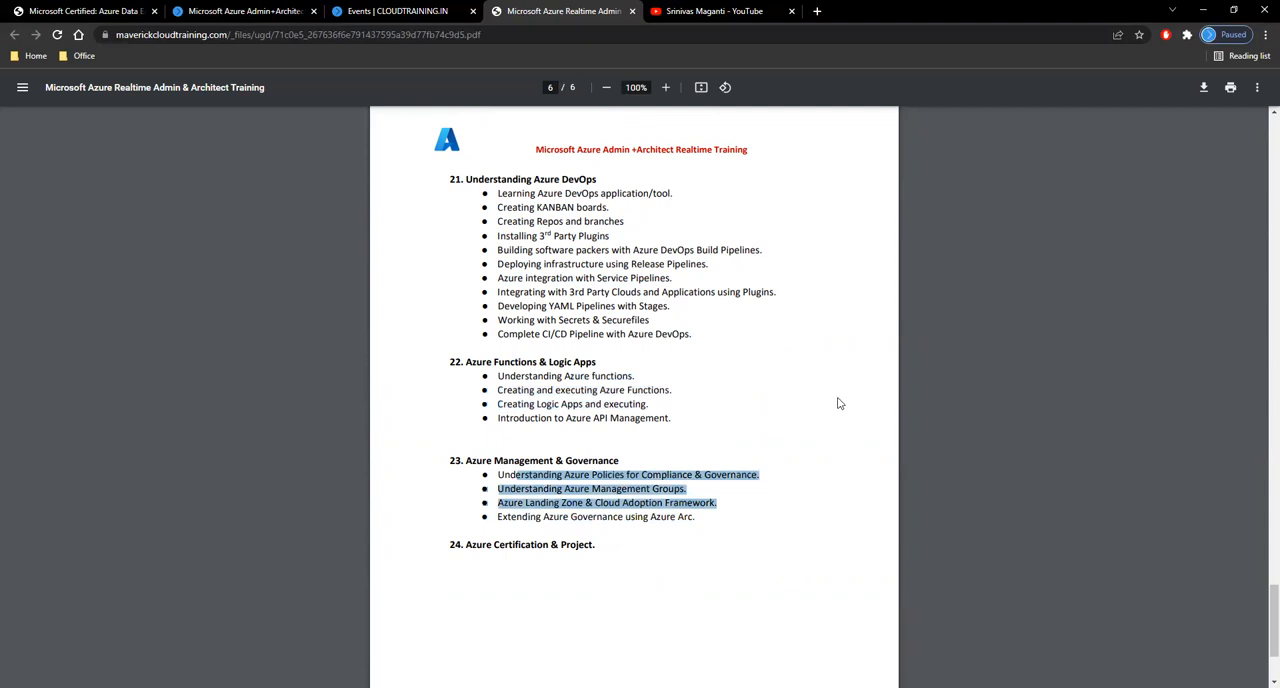
{"action": "mouse_move", "coordinate": [640, 412]}
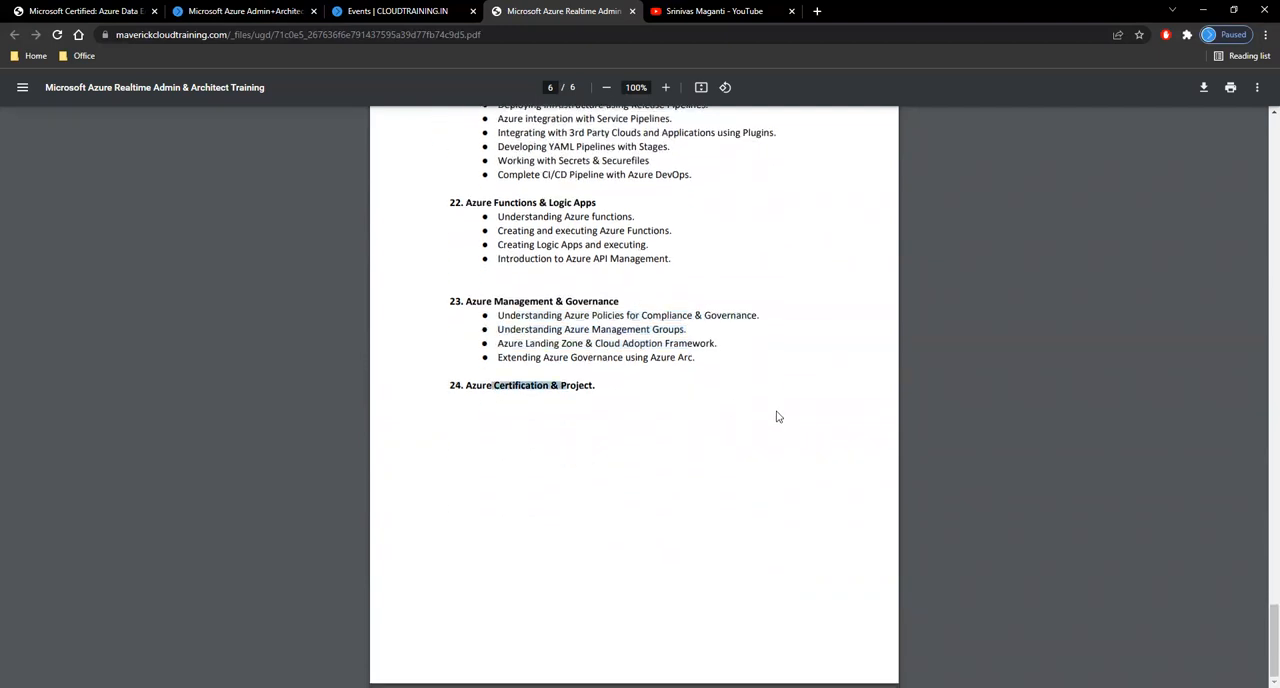
{"action": "mouse_move", "coordinate": [771, 420]}
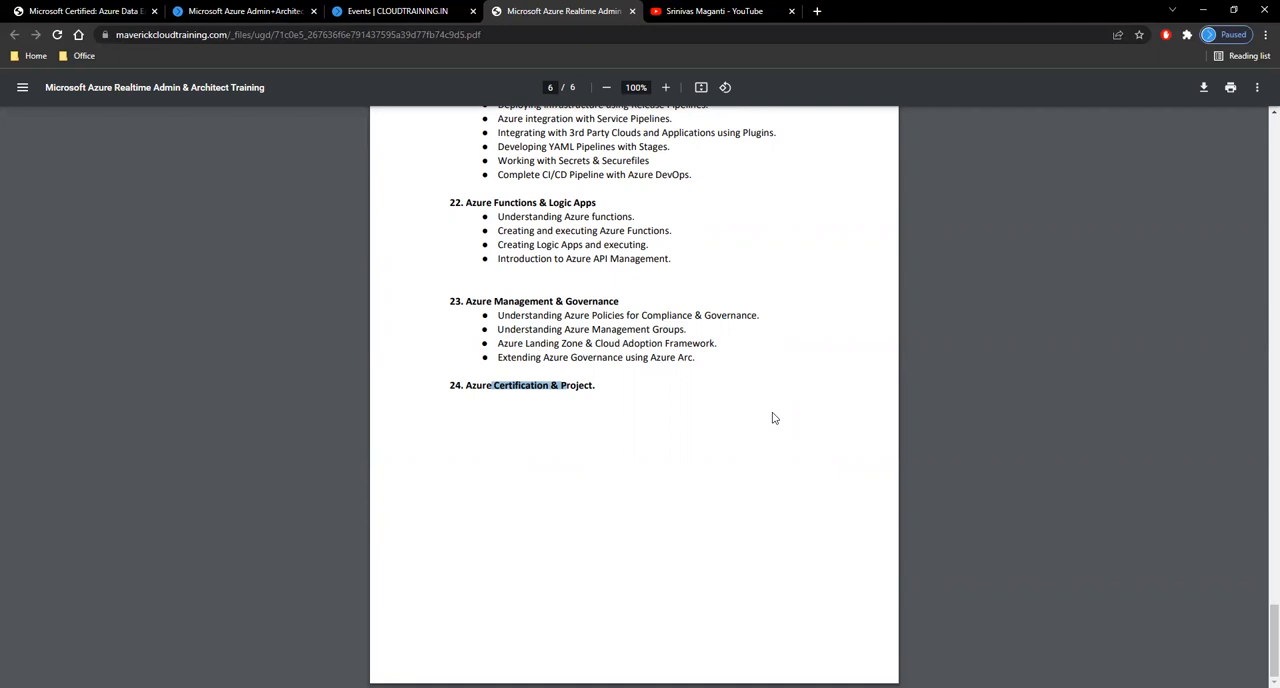
{"action": "mouse_move", "coordinate": [753, 438]}
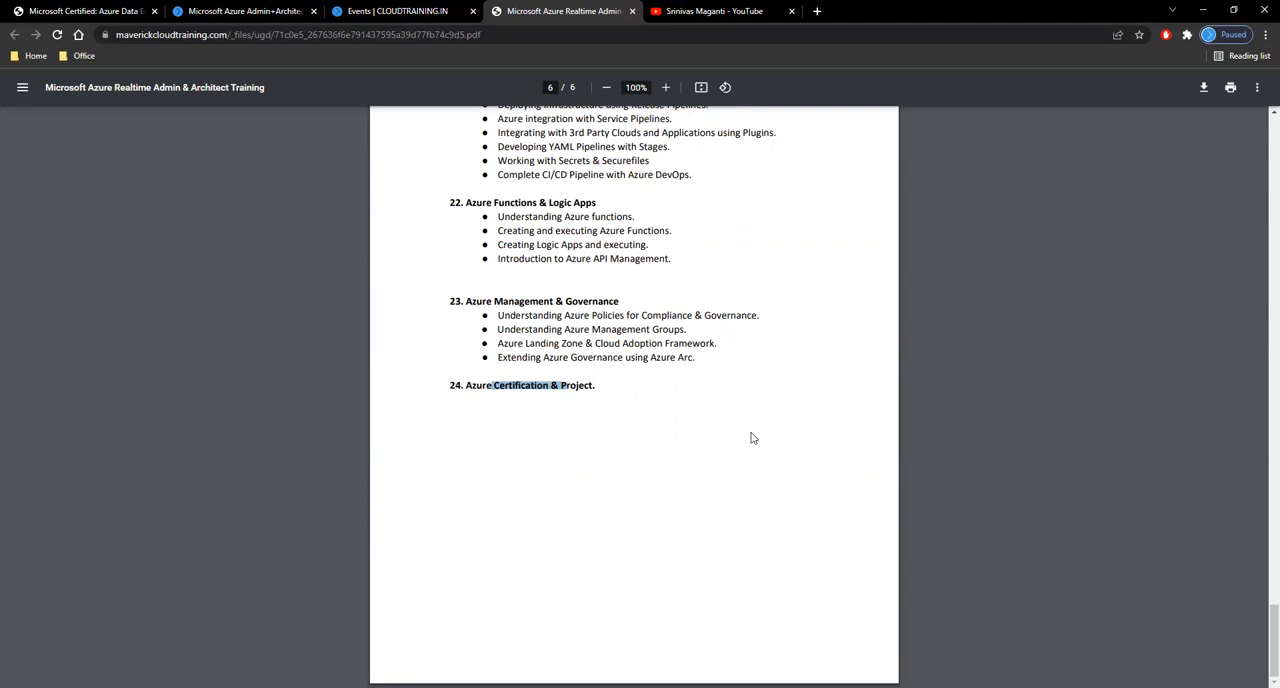
{"action": "mouse_move", "coordinate": [710, 466]}
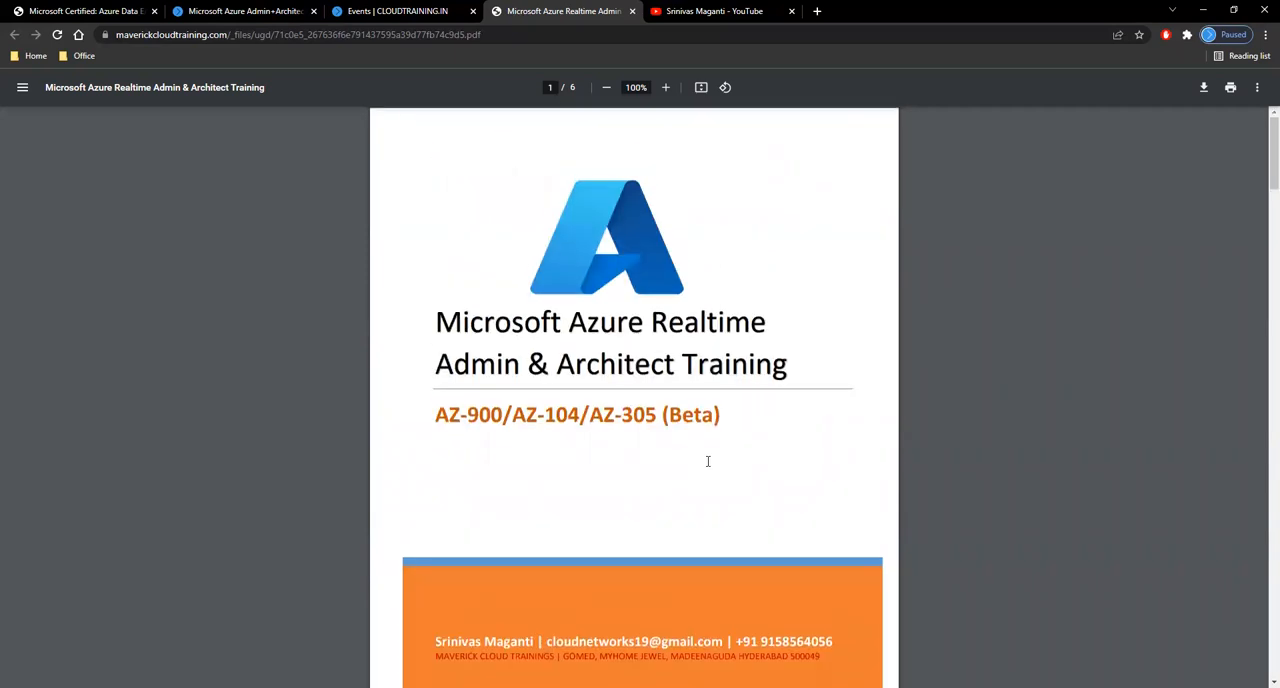
{"action": "mouse_move", "coordinate": [1024, 478]}
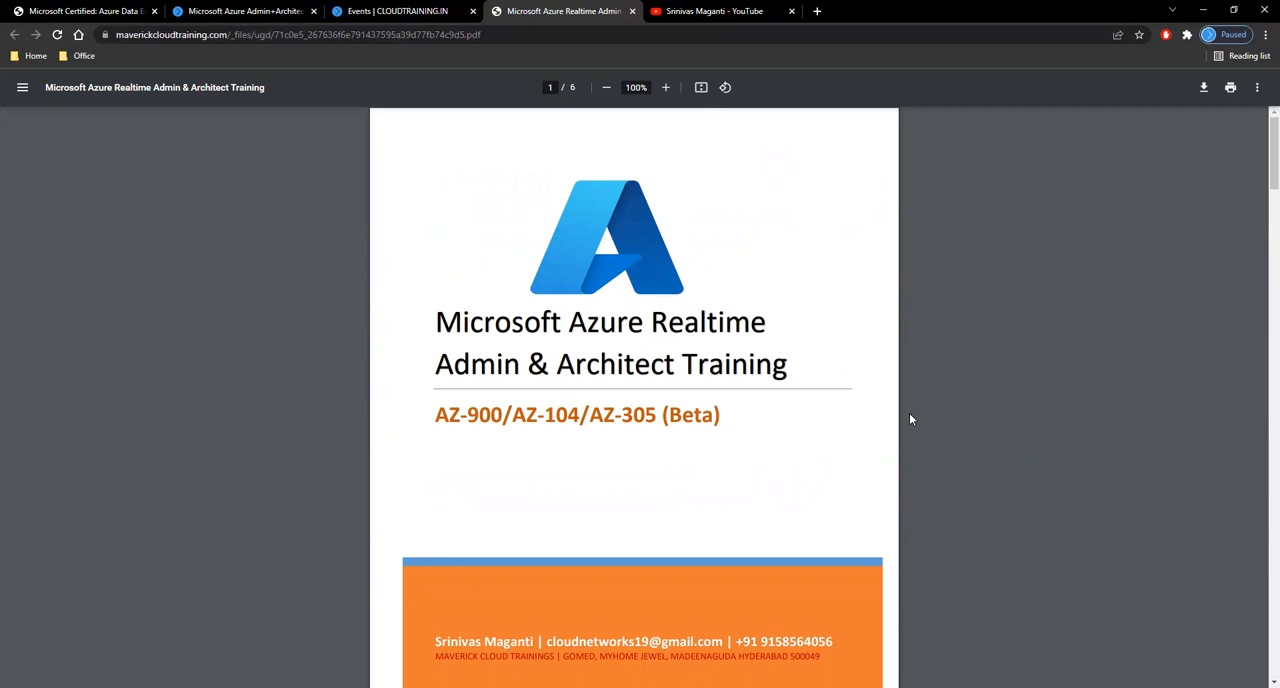
{"action": "mouse_move", "coordinate": [147, 143]}
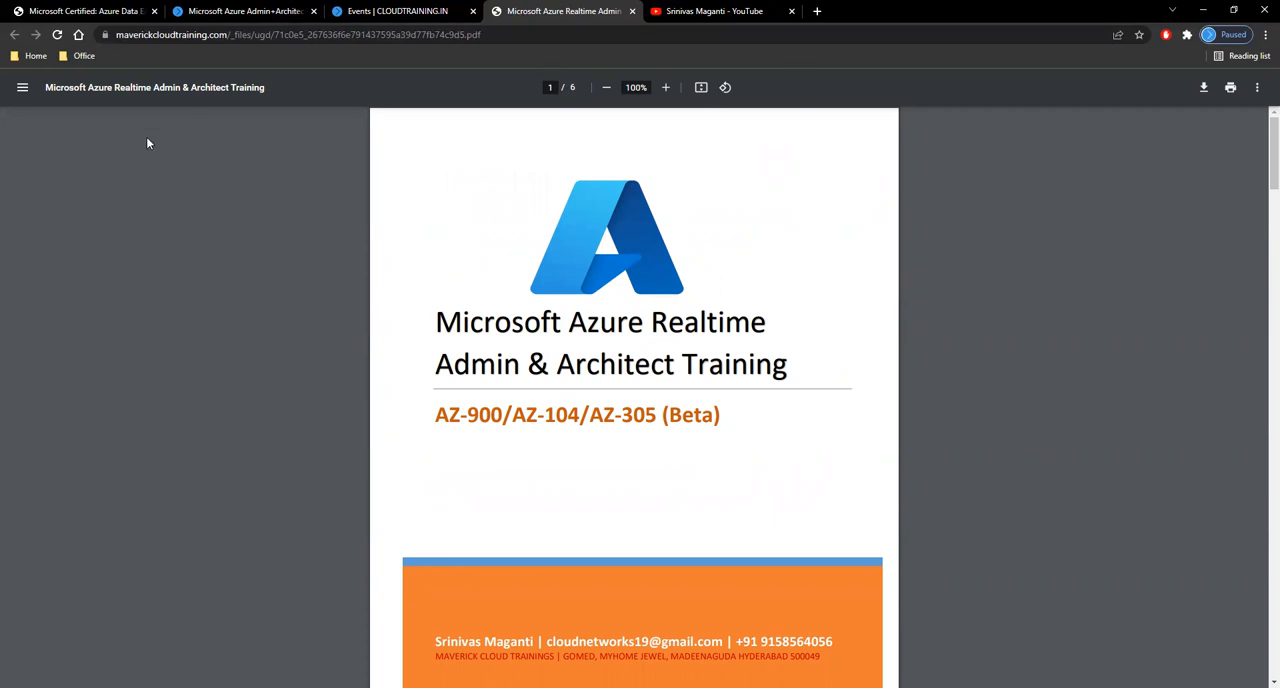